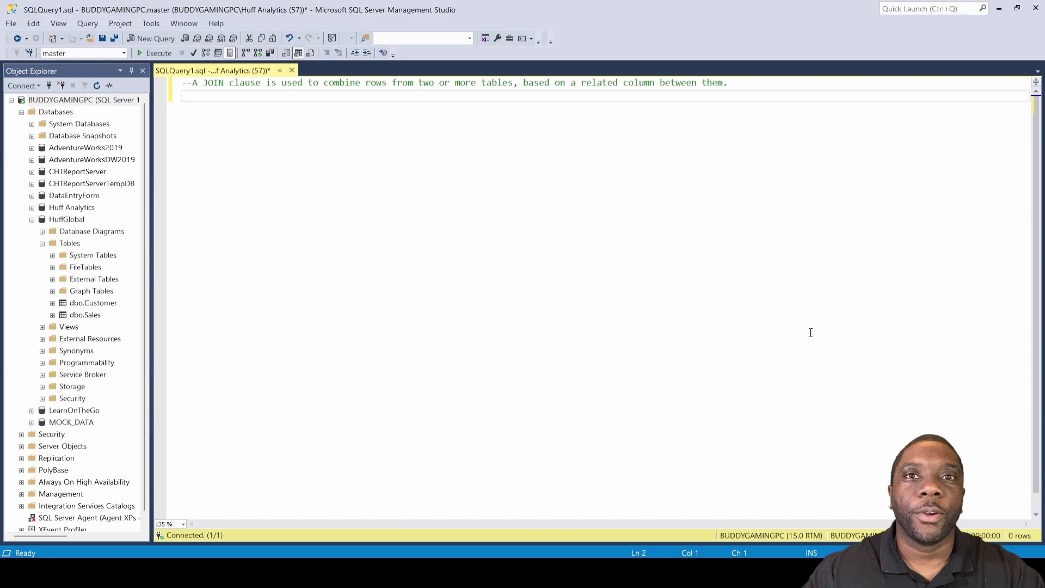
mouse_move(321, 159)
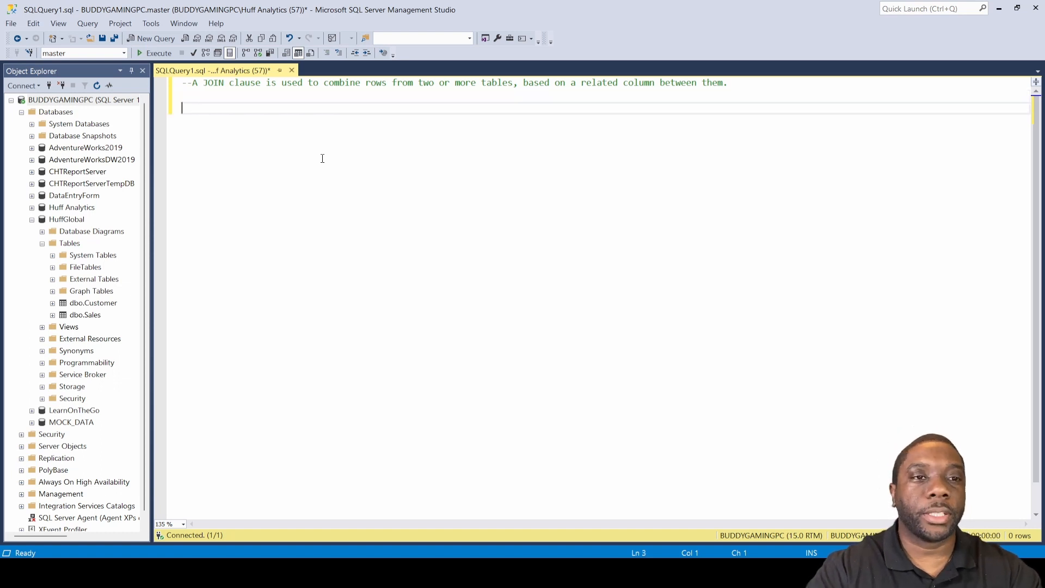
- Run SELECT * FROM Sales against HuffGlobal to list every Sales row
type("SELECT")
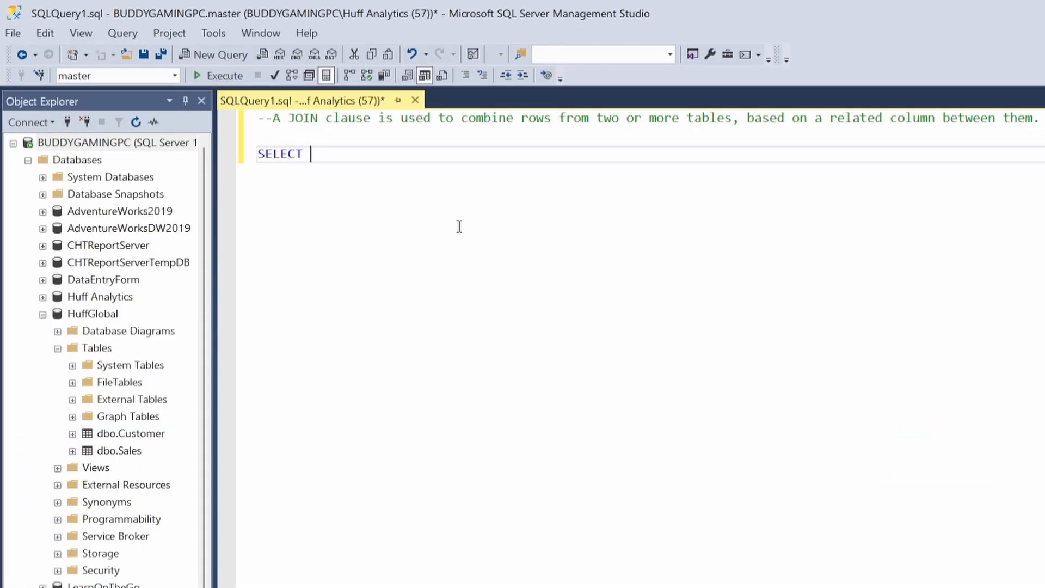
type("*")
type("FROM")
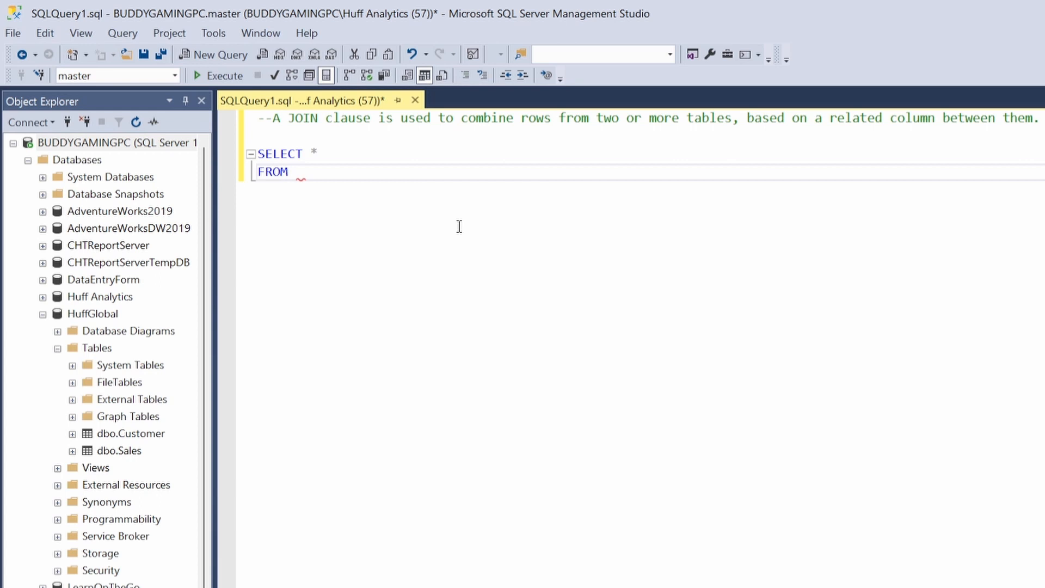
type("Sales;")
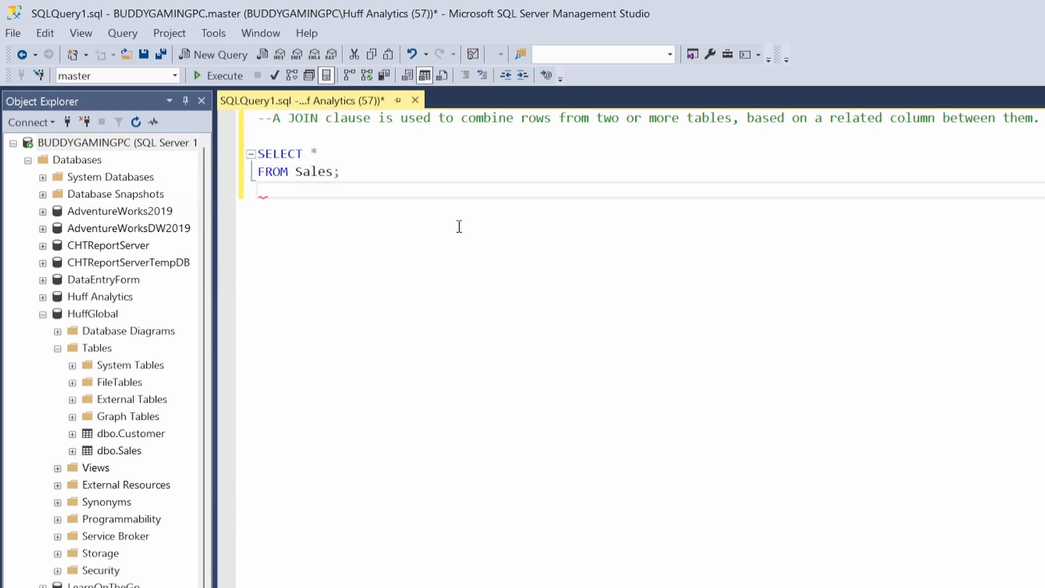
left_click(226, 75)
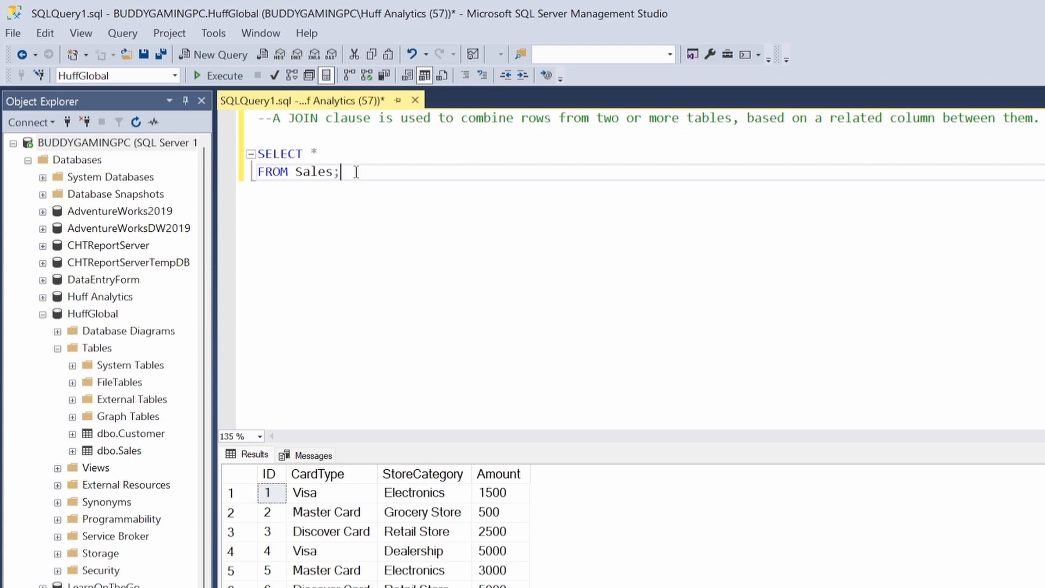
mouse_move(381, 171)
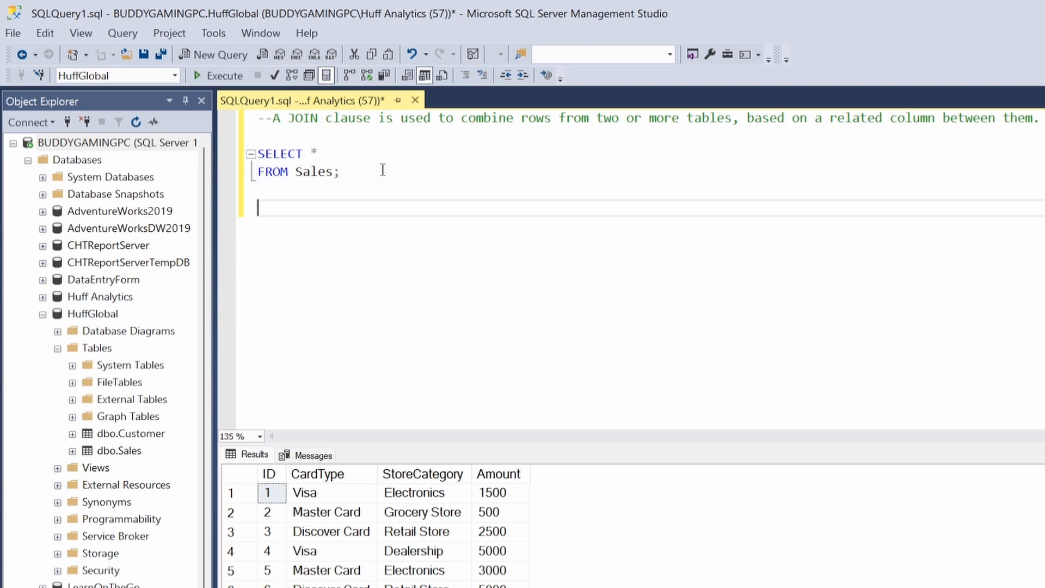
- Write SELECT * FROM Customer; below the Sales query, autocompleting the Customer table name
type("SELECT")
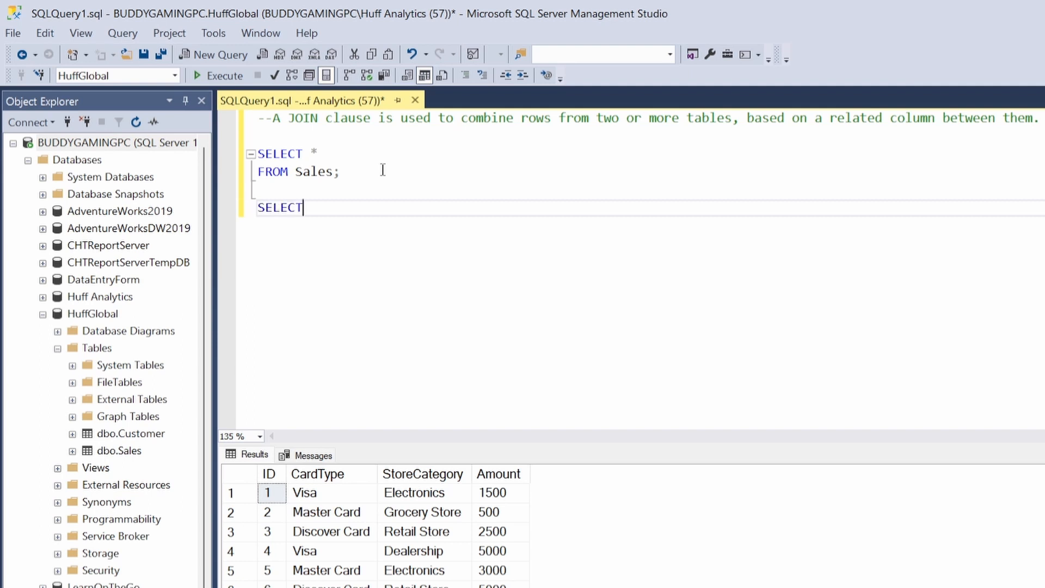
type("*")
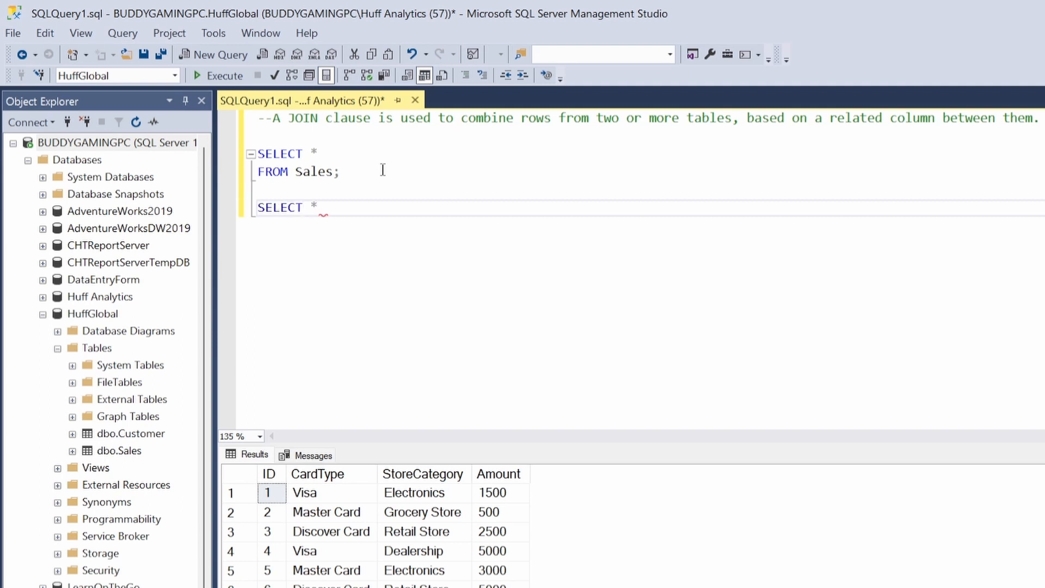
type("FROM")
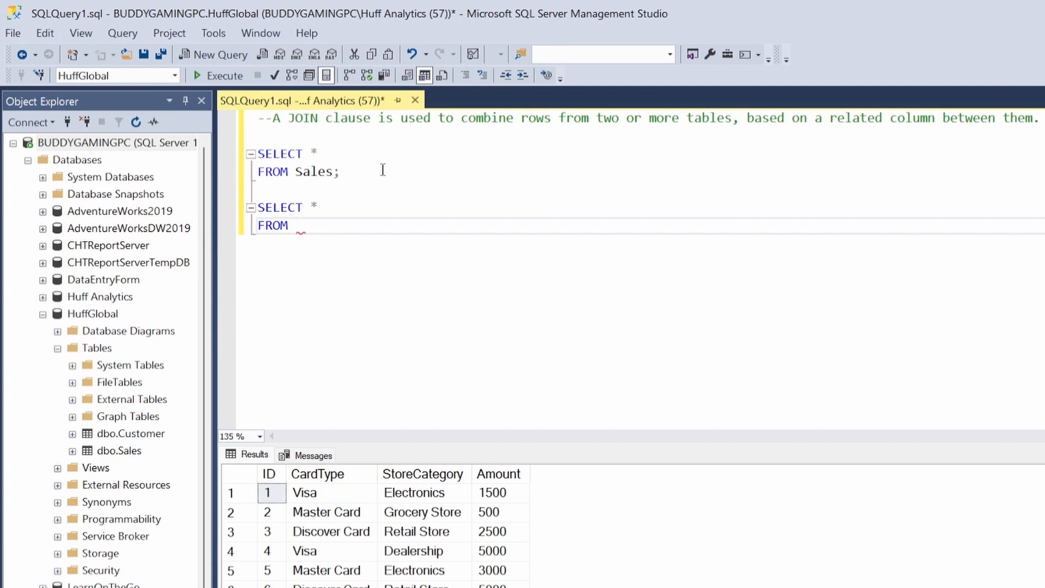
type("Cus")
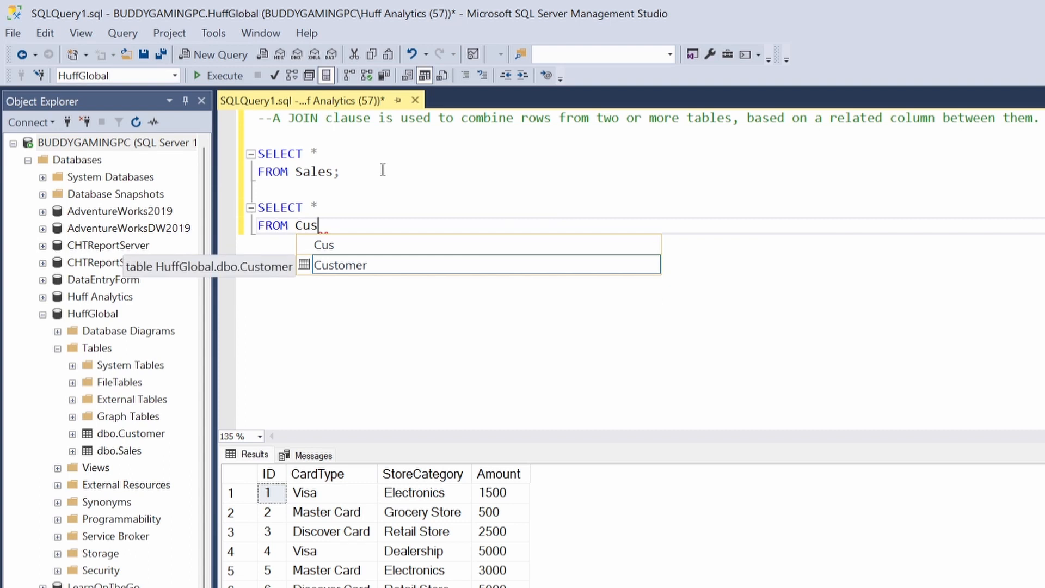
left_click(341, 264)
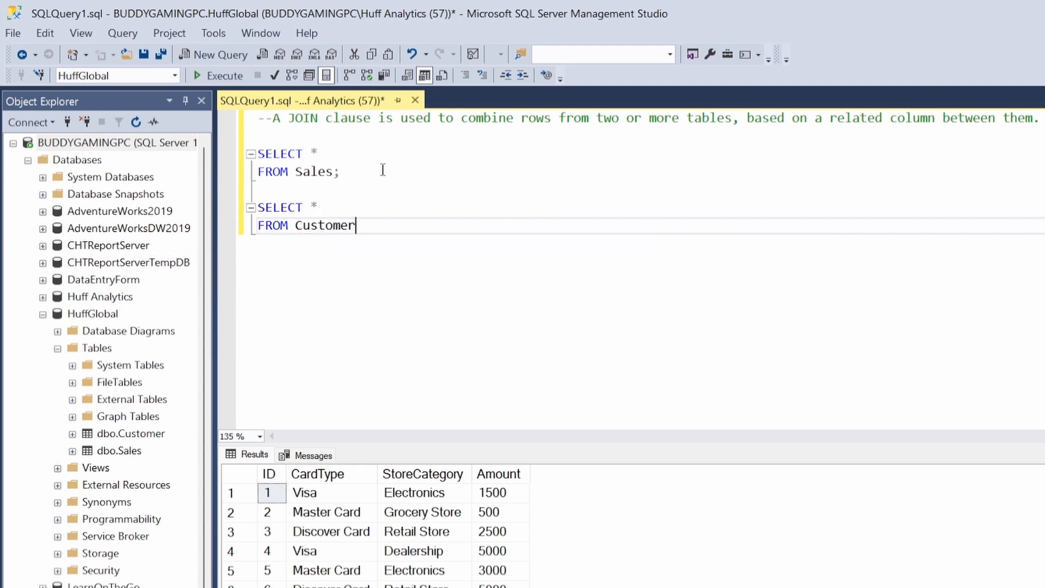
type(";")
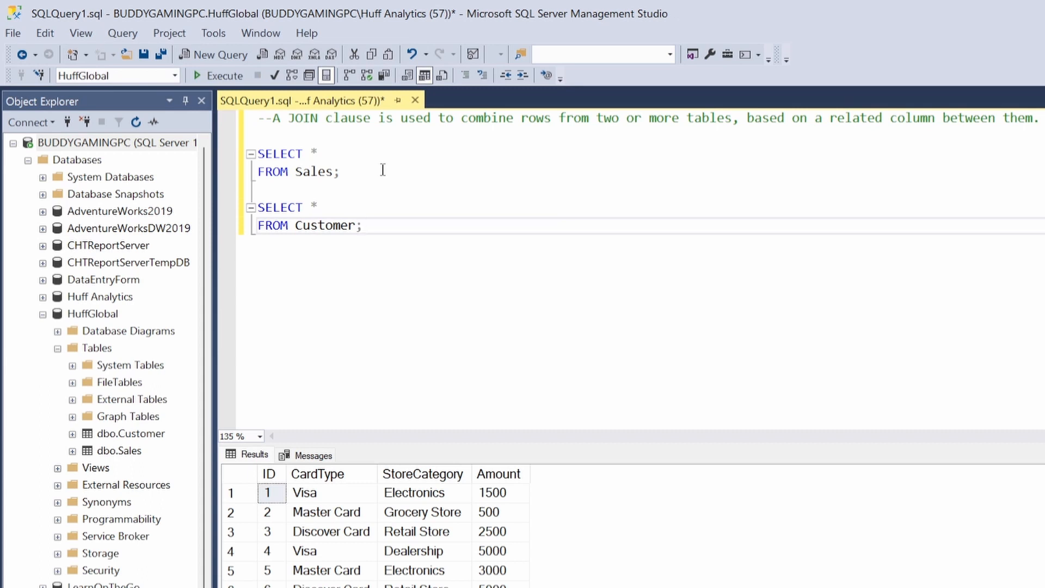
mouse_move(375, 232)
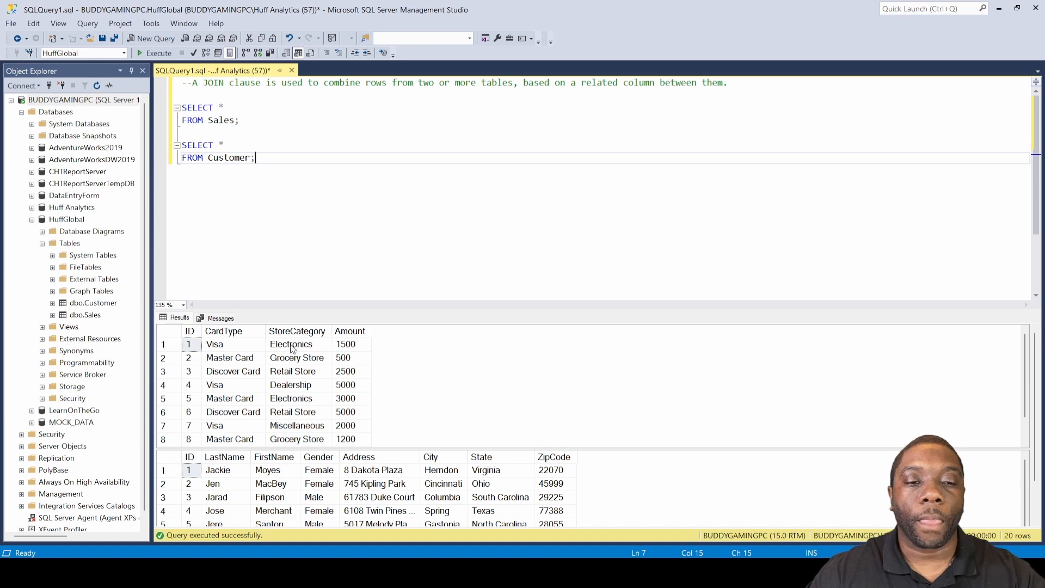
mouse_move(231, 201)
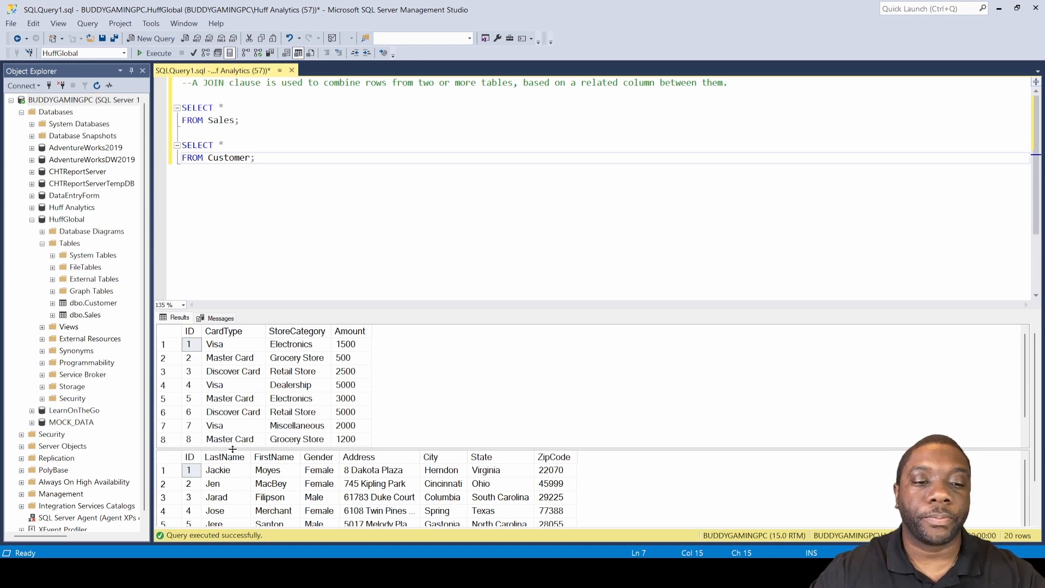
mouse_move(229, 351)
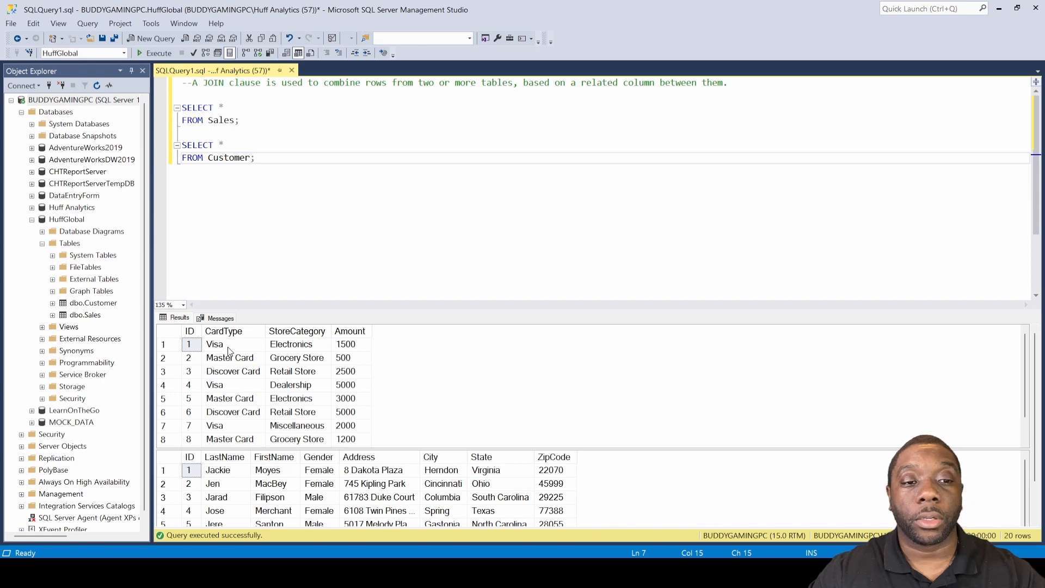
mouse_move(230, 347)
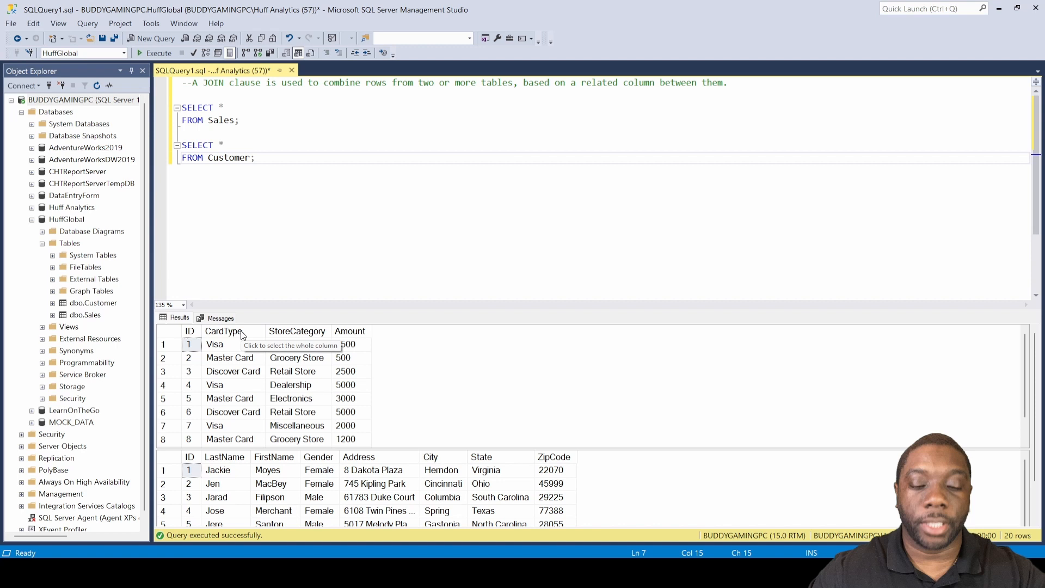
- Start a third query: SELECT sales.cardtype
type("S")
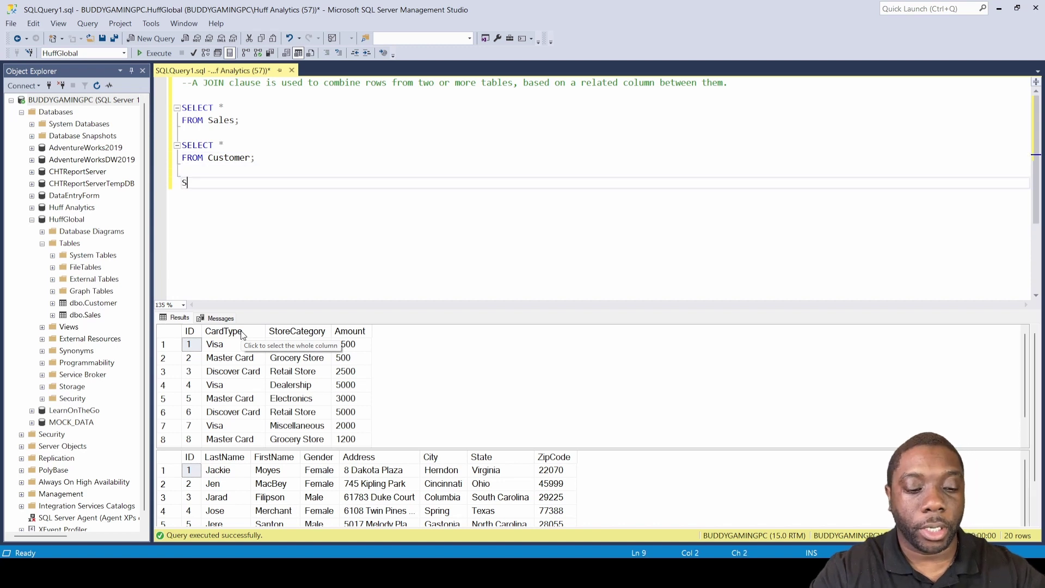
type("ELECT")
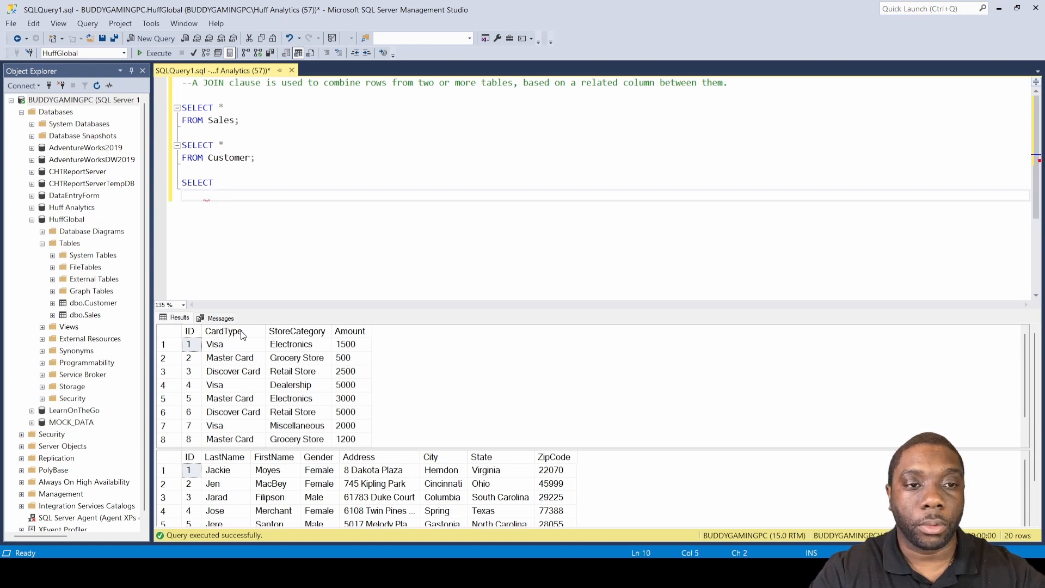
type("sales.")
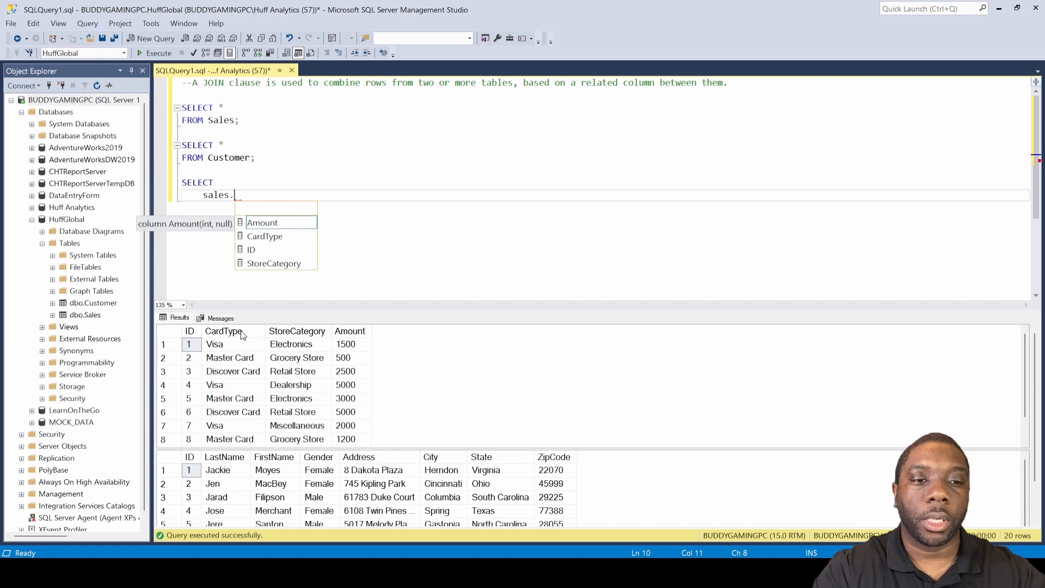
type("c")
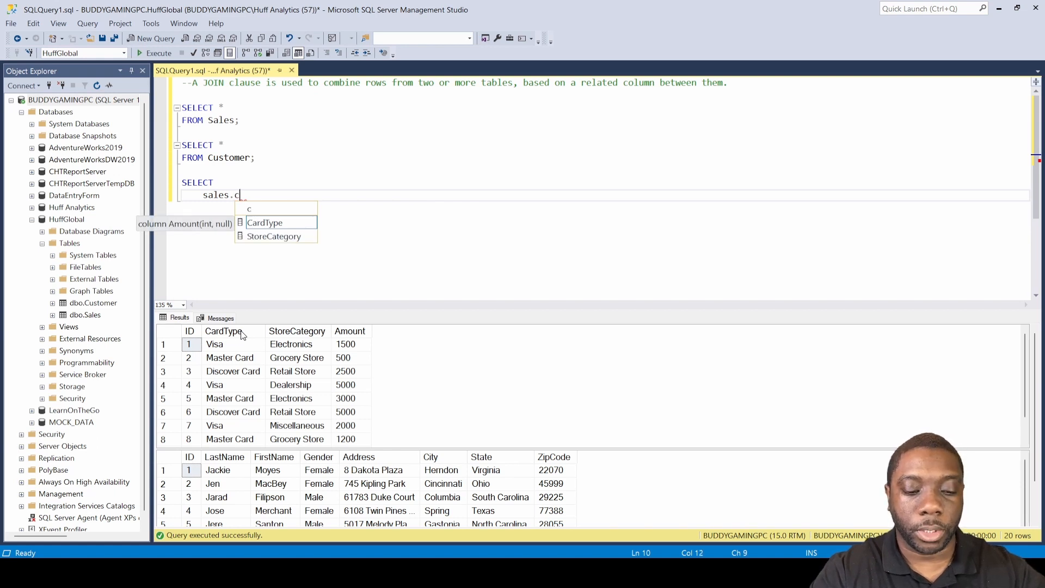
type("ardtype,")
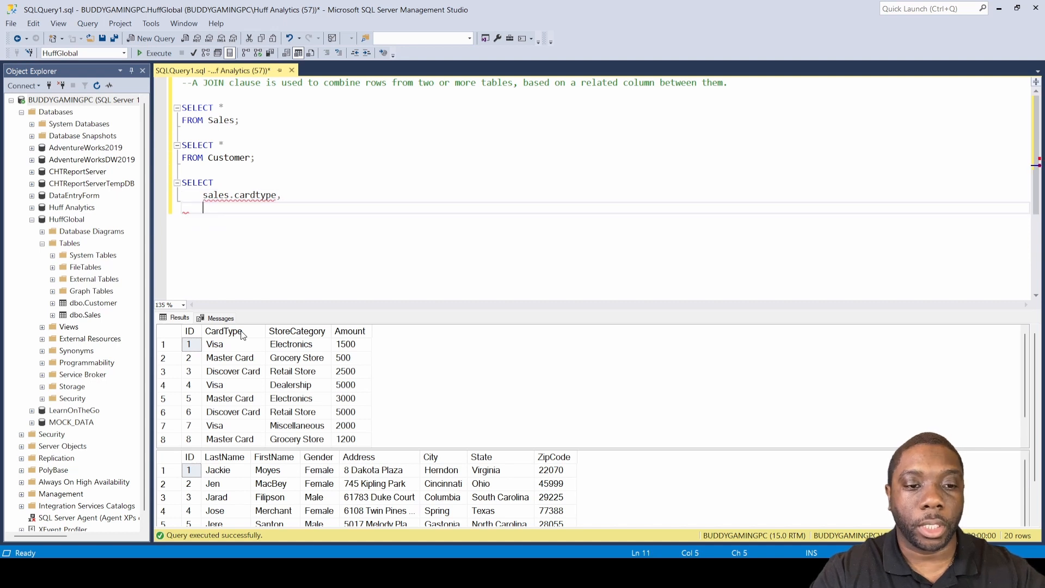
- Add customer.firstname and customer.lastname to the column list, then begin FROM on a new line
type("Customer.")
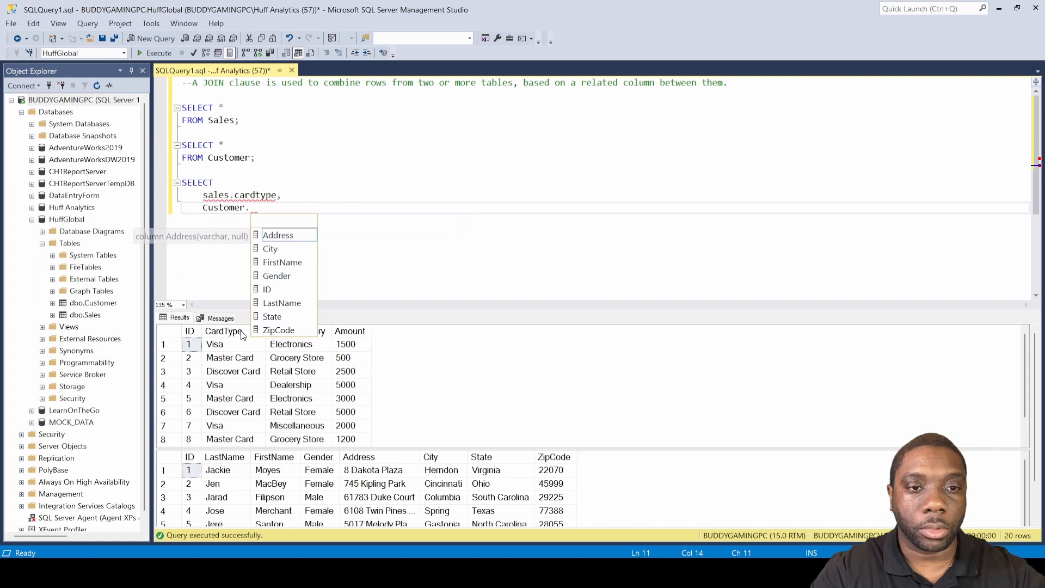
type("first")
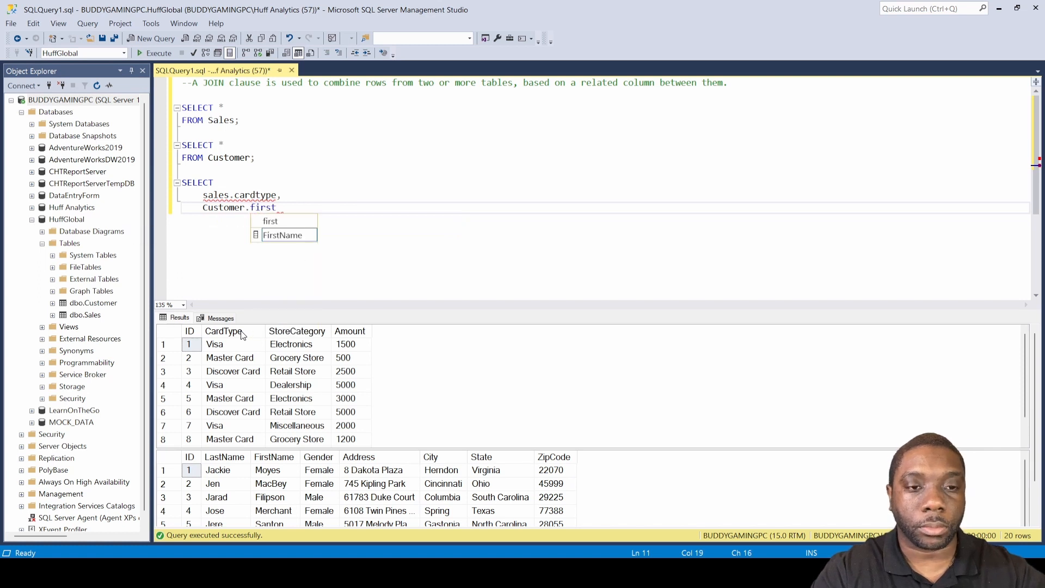
type("name")
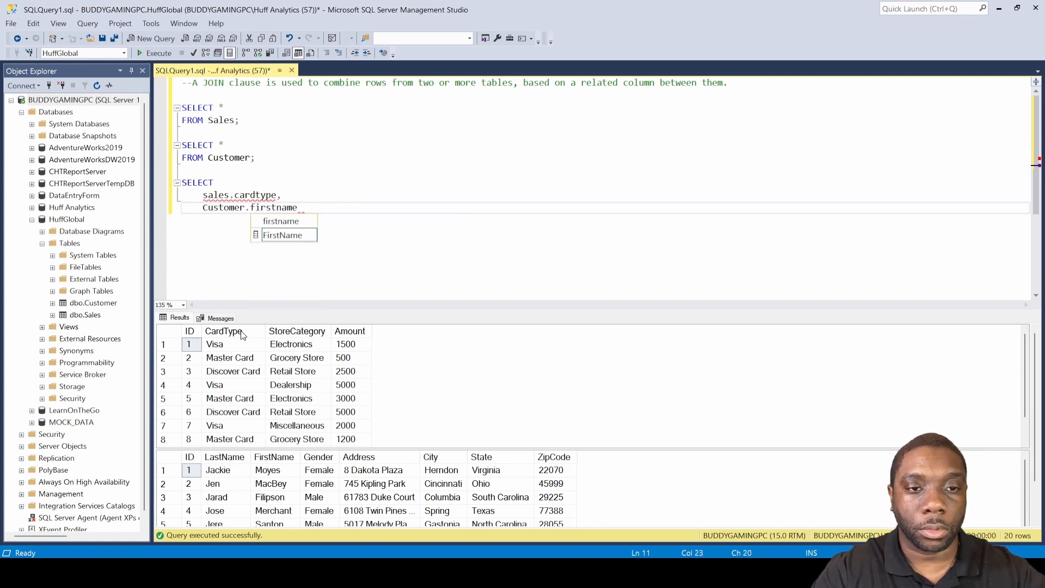
type(",")
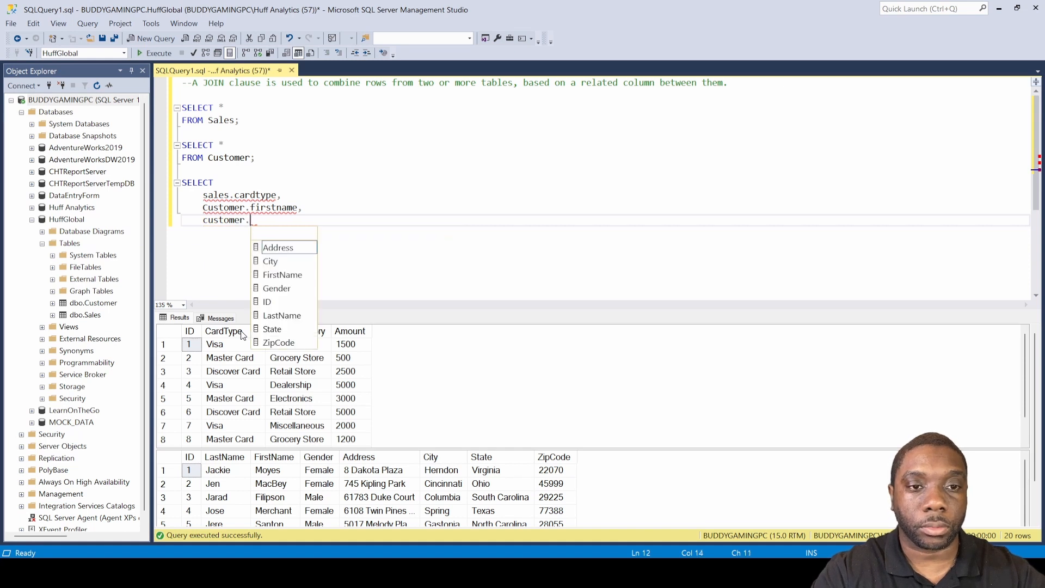
type("last")
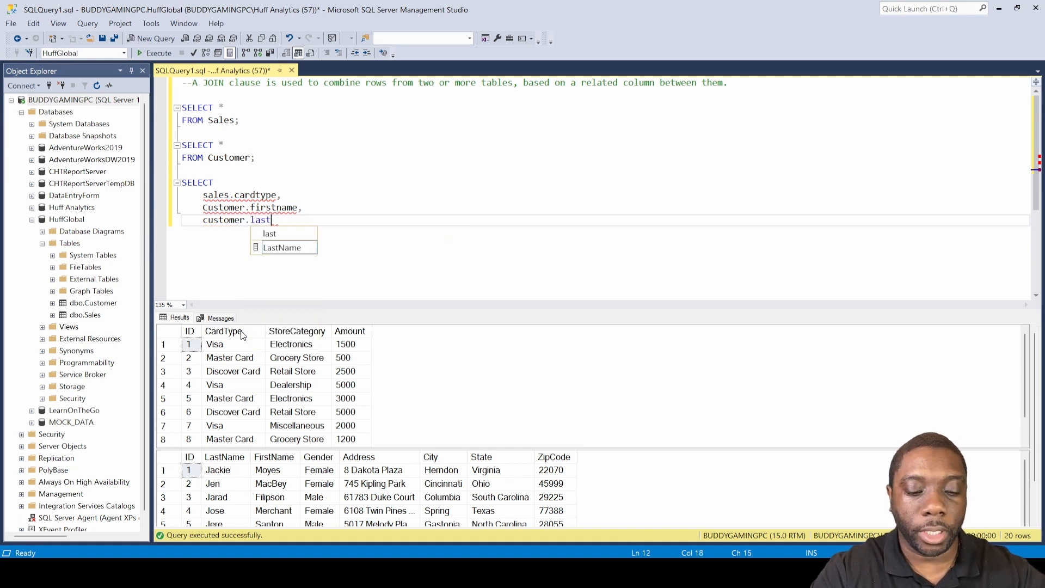
type("name")
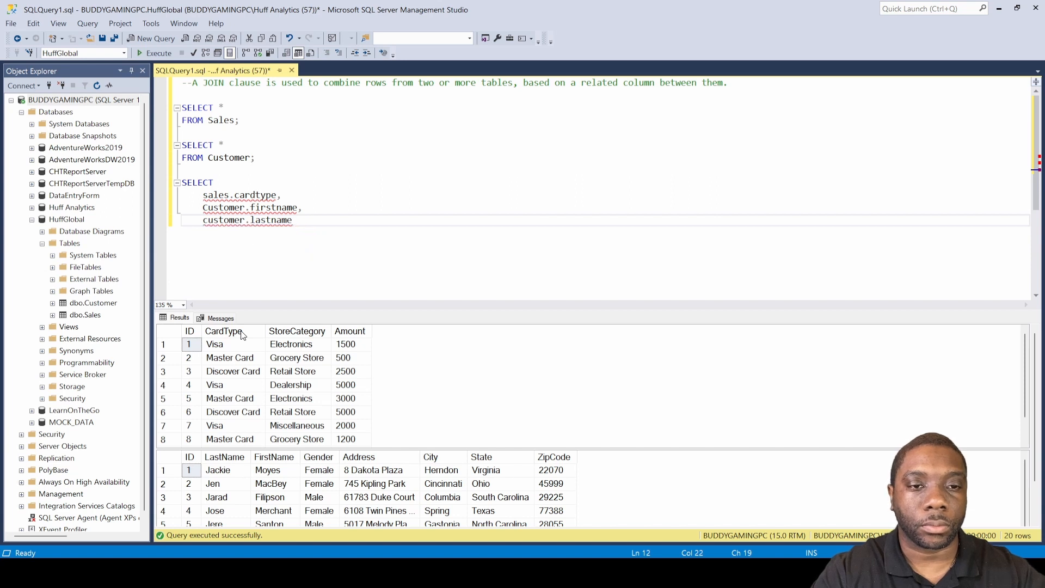
key("Return")
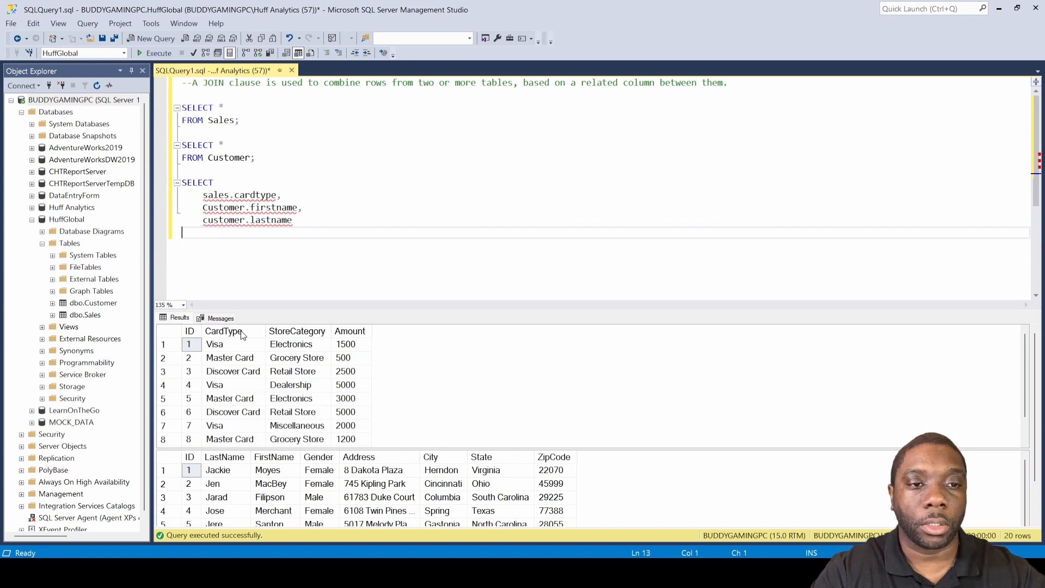
type("FROM")
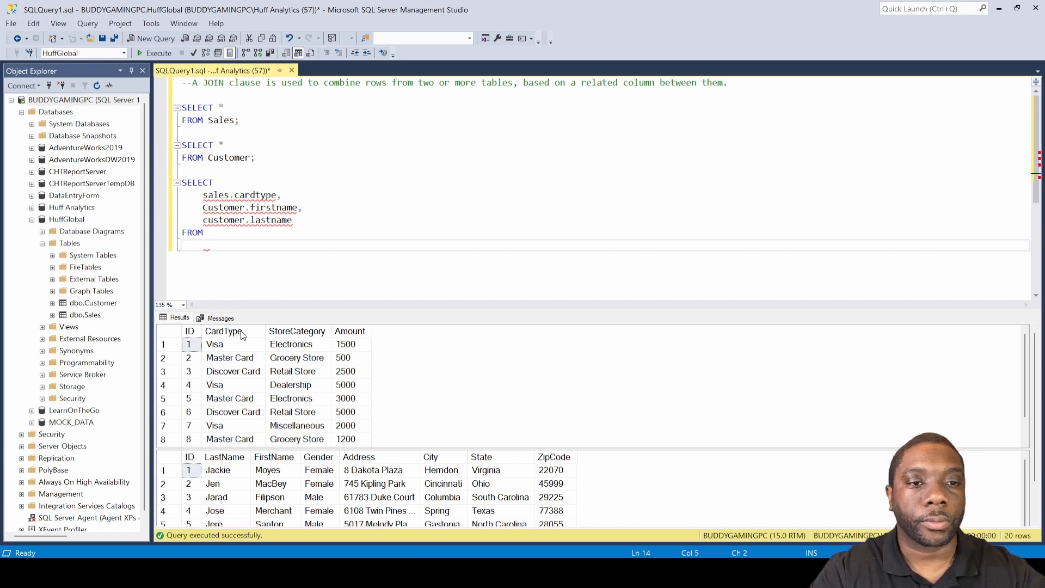
- Complete the query with FROM sales INNER JOIN Customer ON Sales.id=Customer.id;
type("sales")
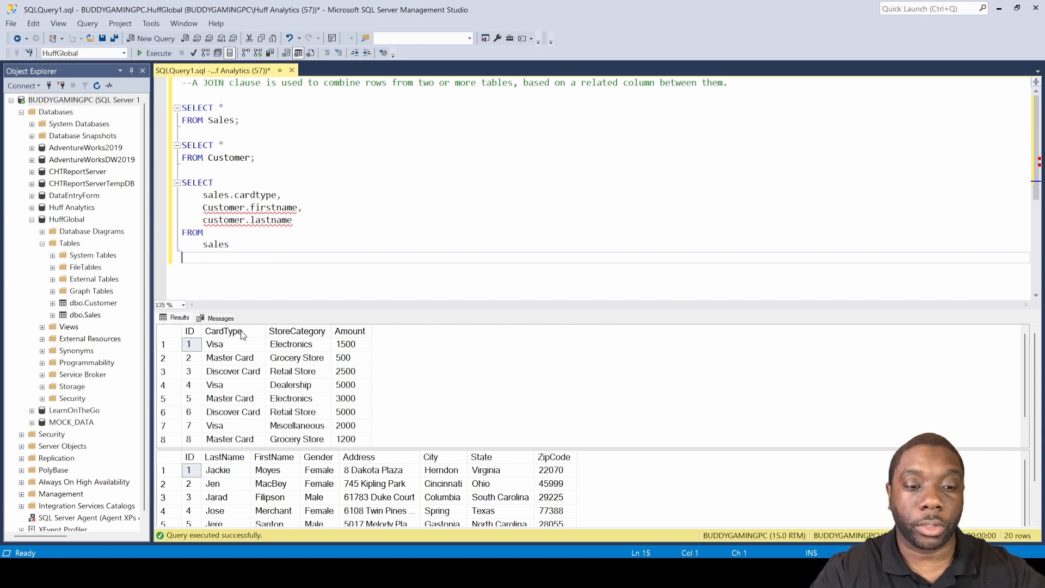
type("Inner")
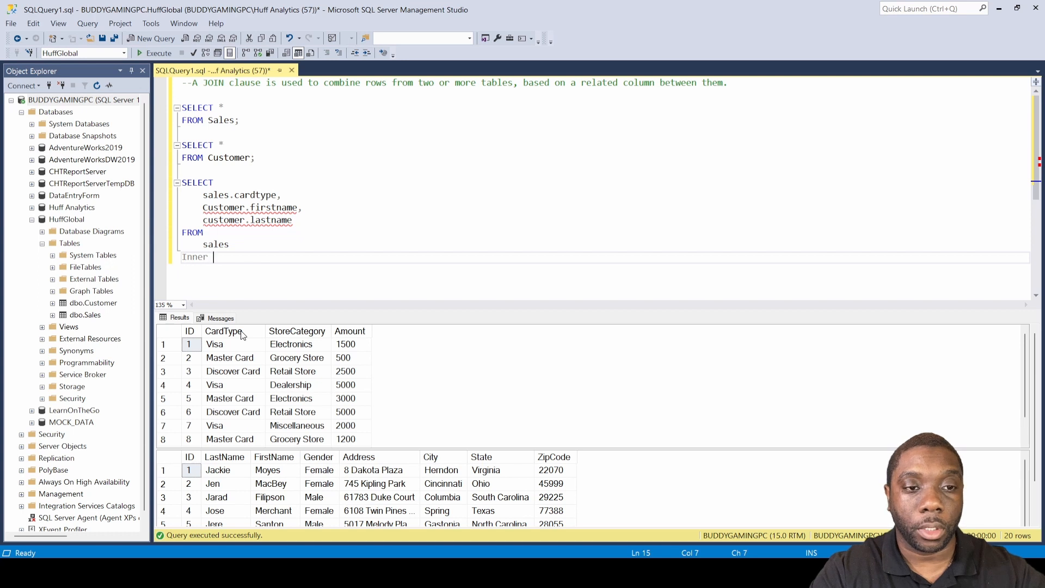
type("JOIN")
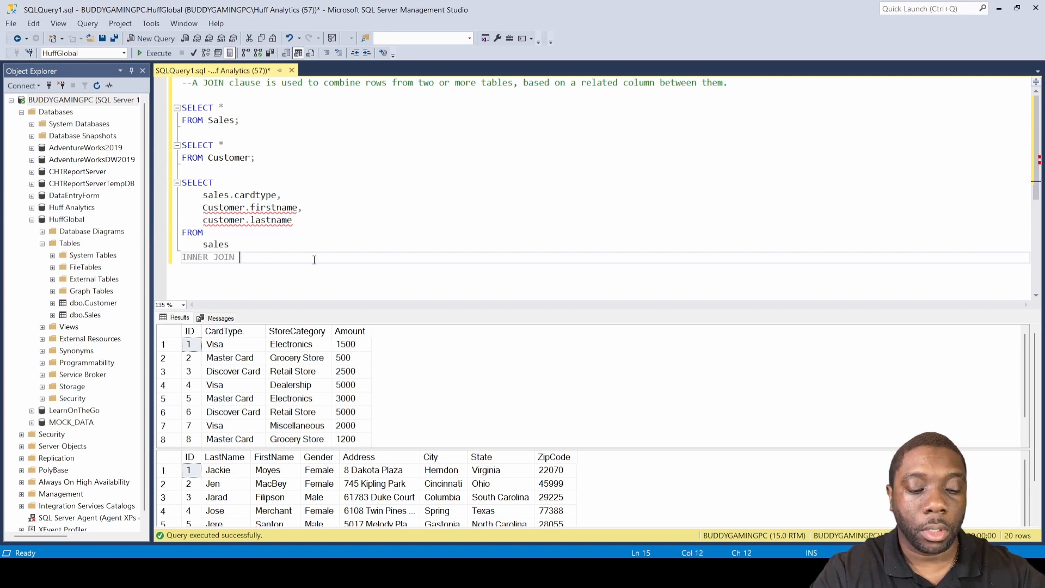
type("Customer O")
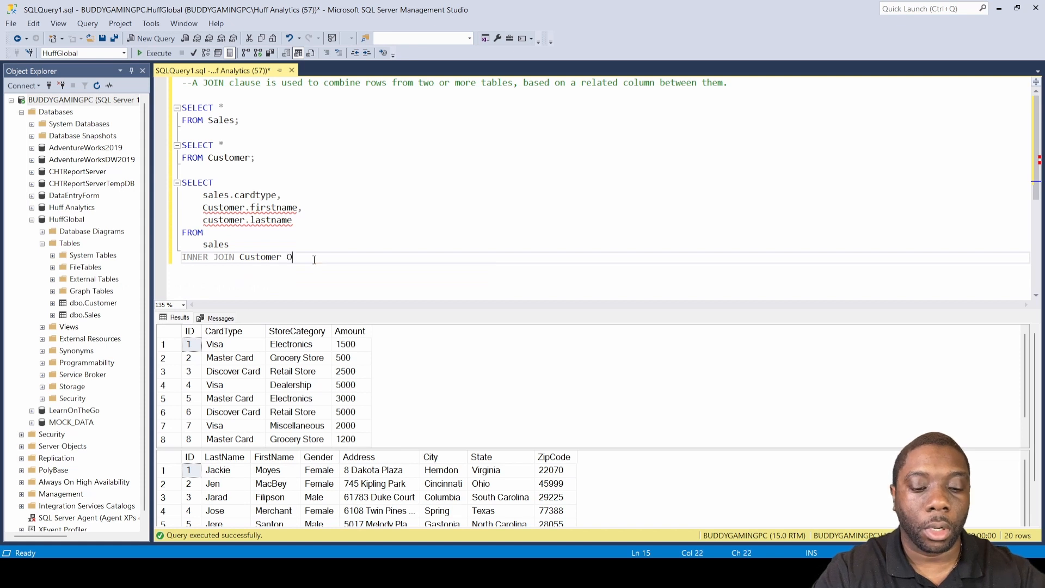
type("N Sales.")
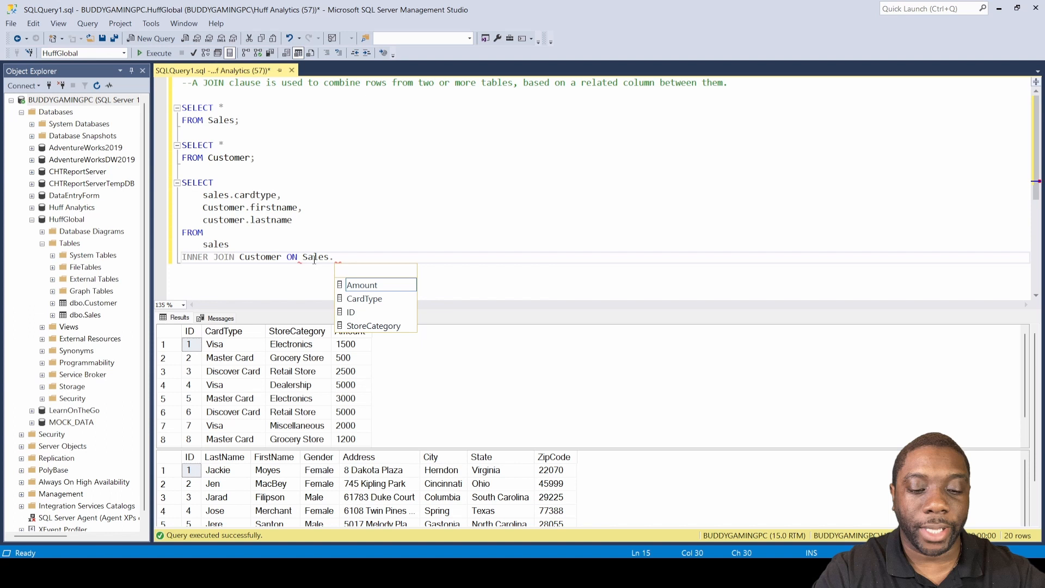
type("id=")
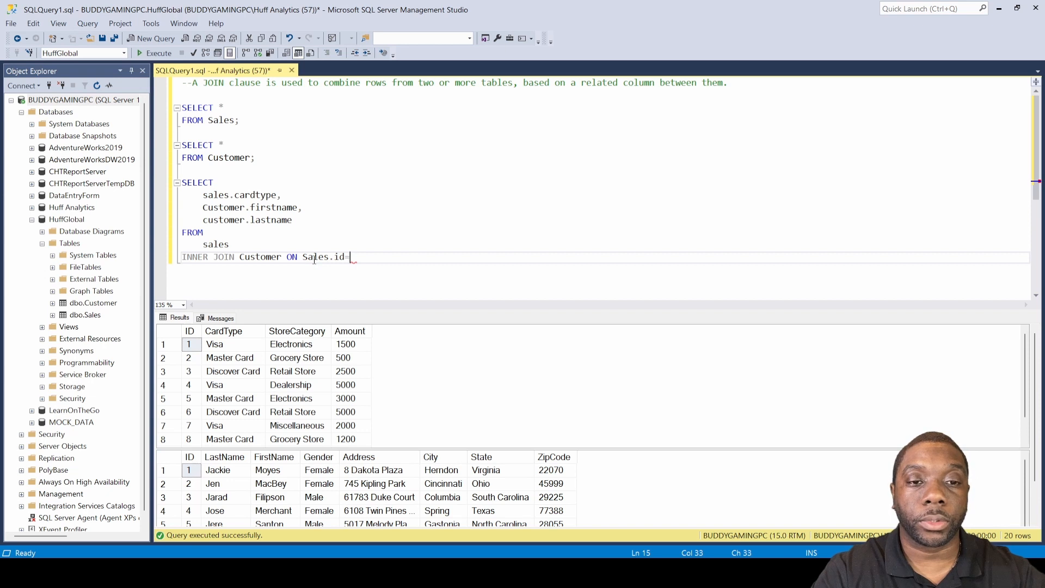
type("Customer")
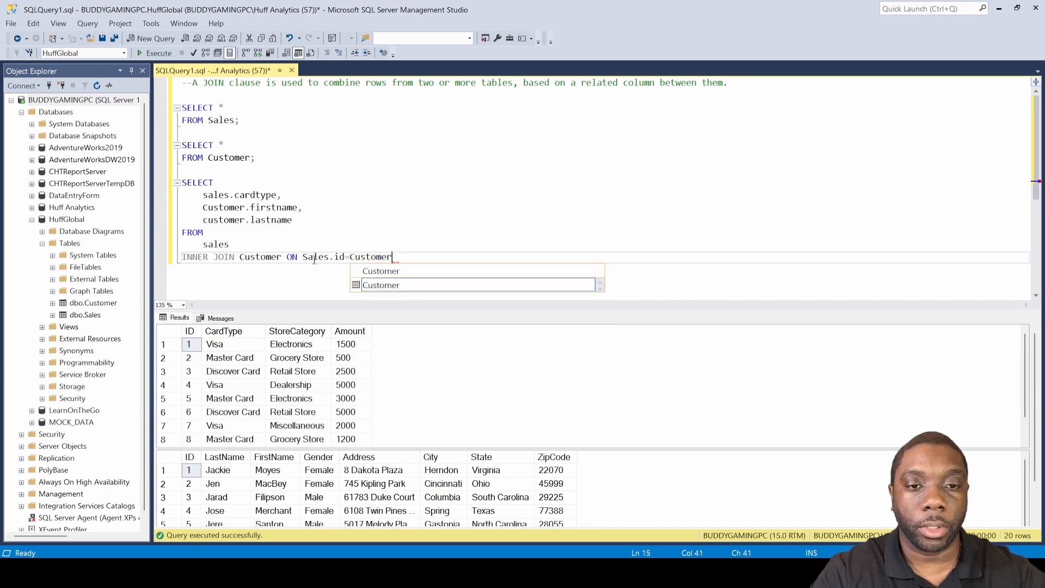
type(".id")
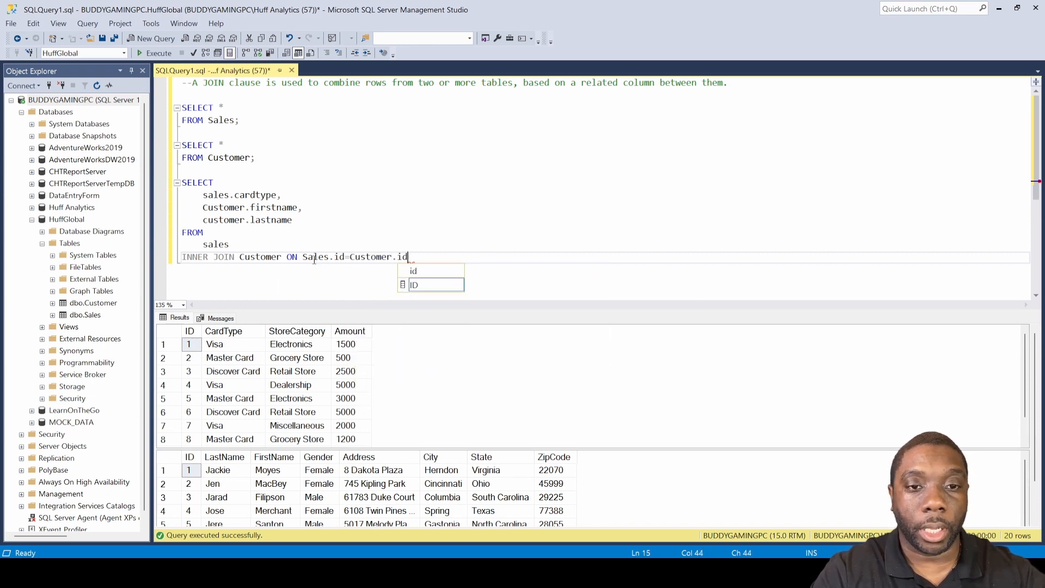
type(";")
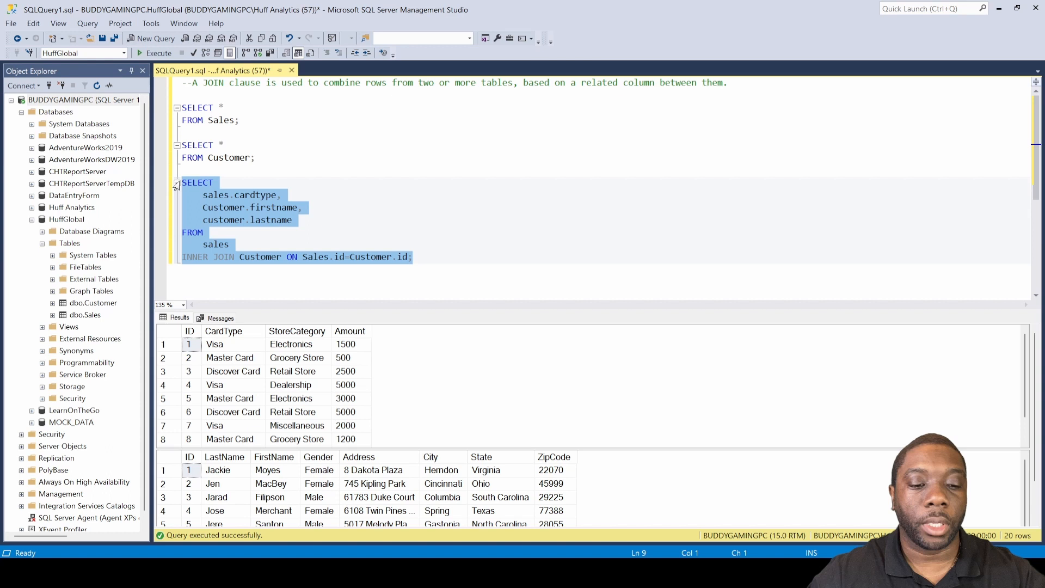
- Execute the INNER JOIN query to get 10 rows of card type, first and last names
left_click(158, 53)
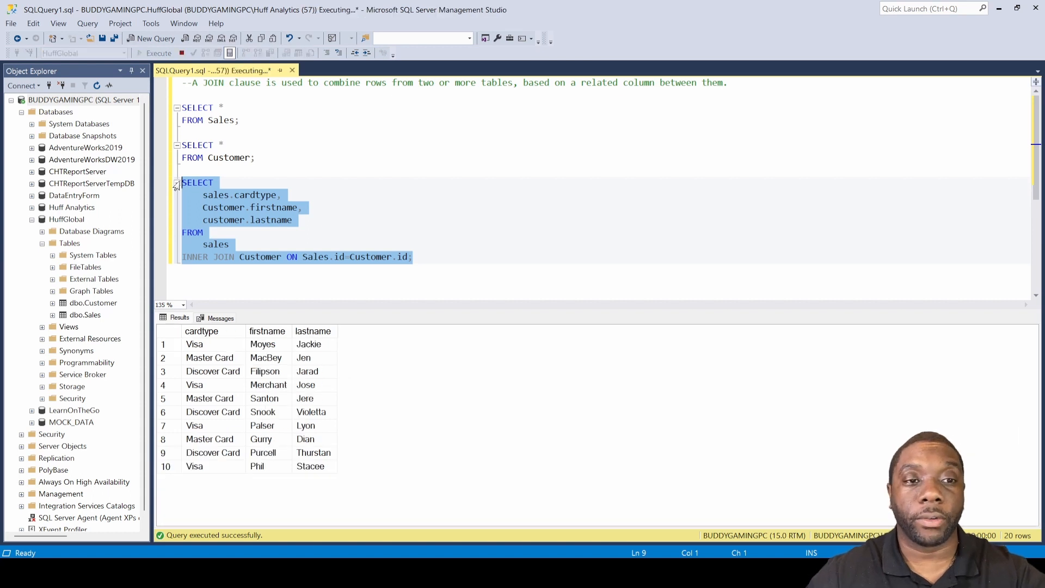
left_click(158, 53)
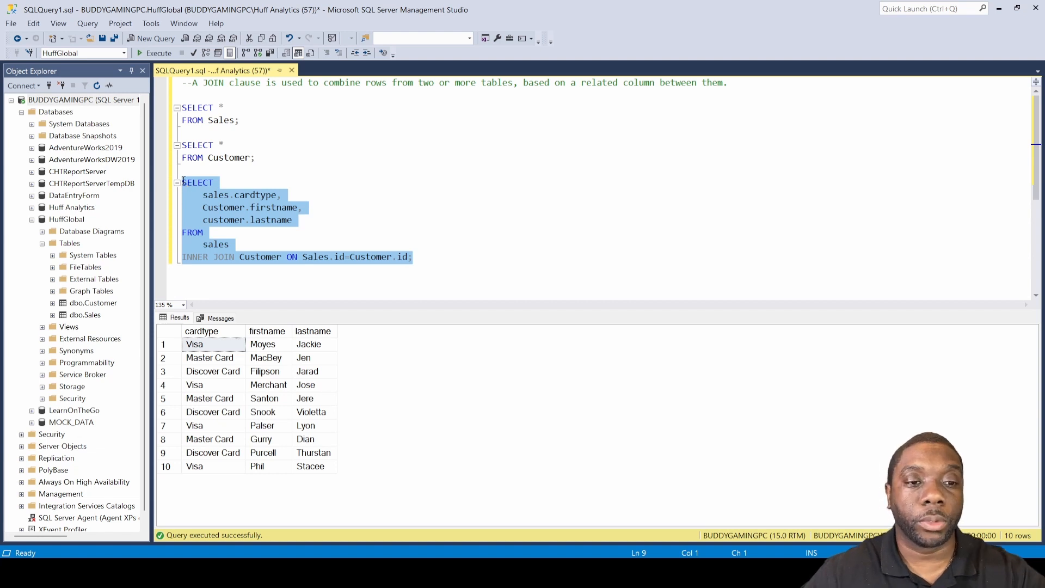
mouse_move(270, 338)
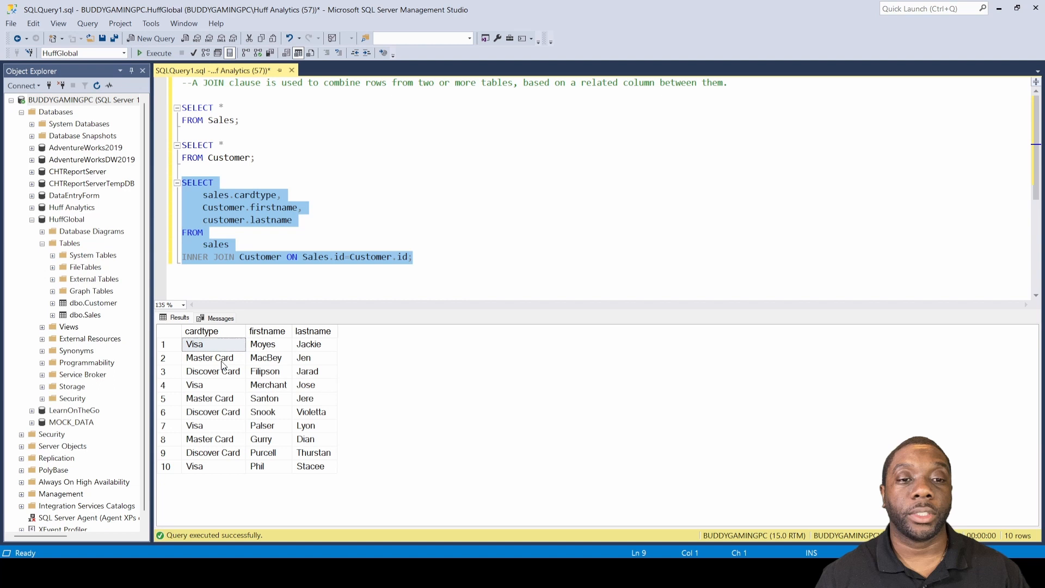
left_click(416, 257)
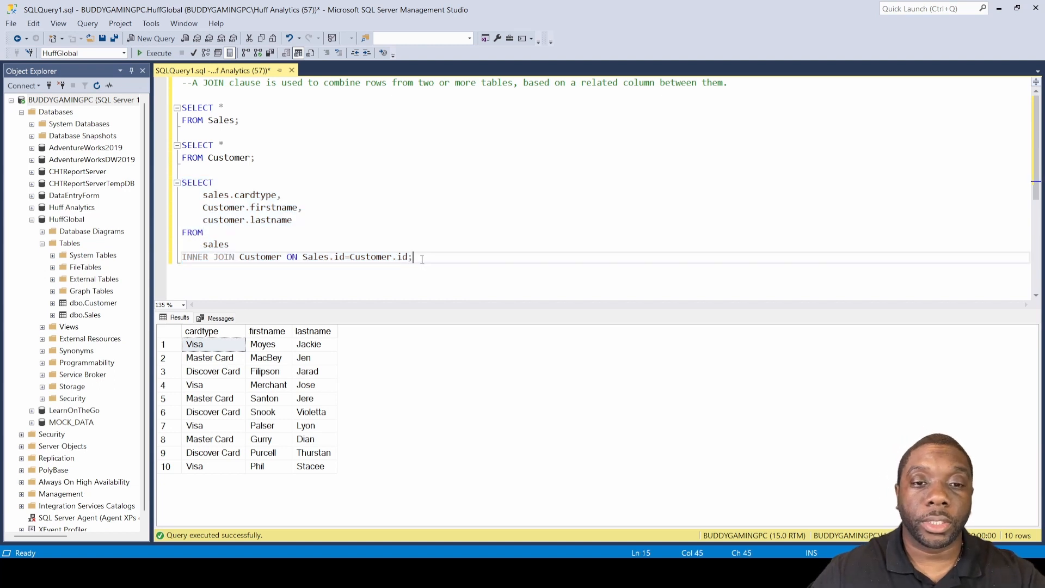
left_click(157, 52)
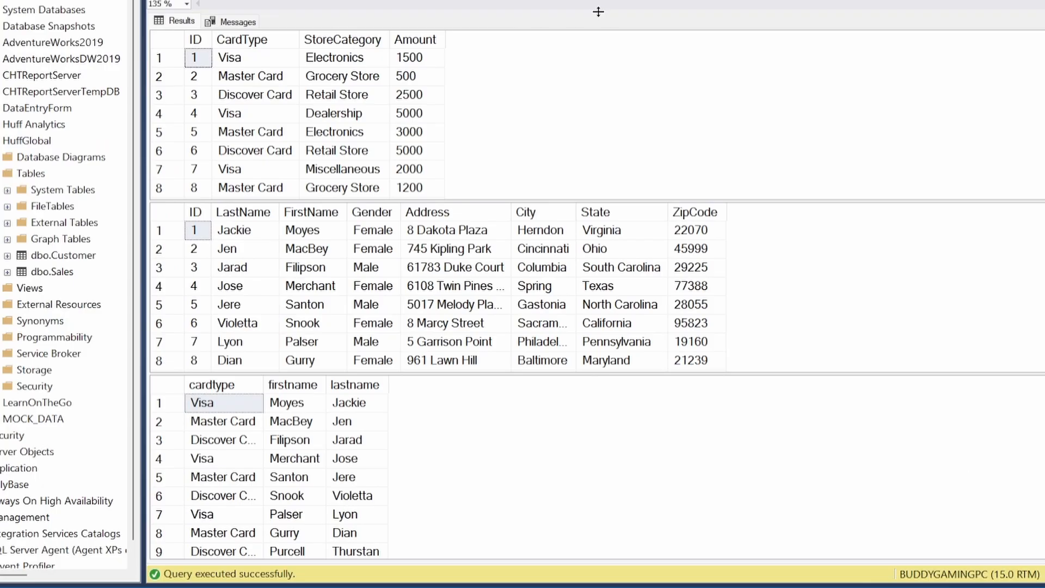
mouse_move(409, 241)
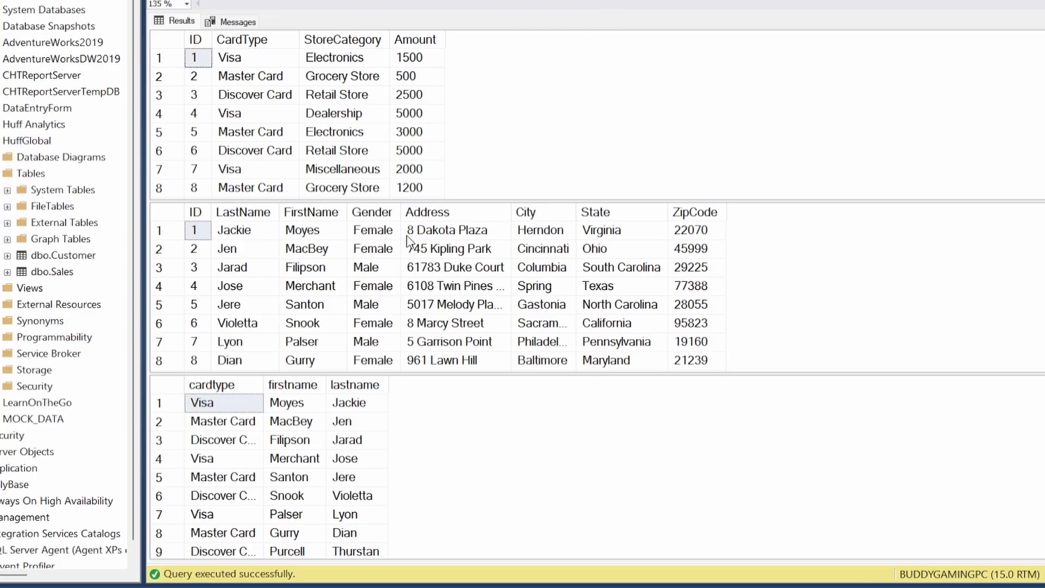
mouse_move(434, 57)
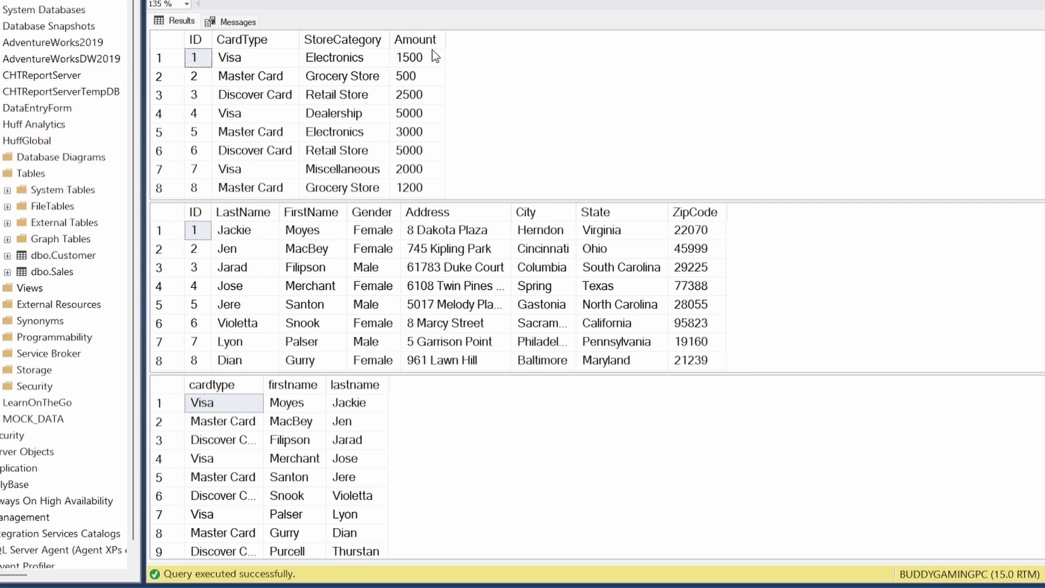
mouse_move(252, 172)
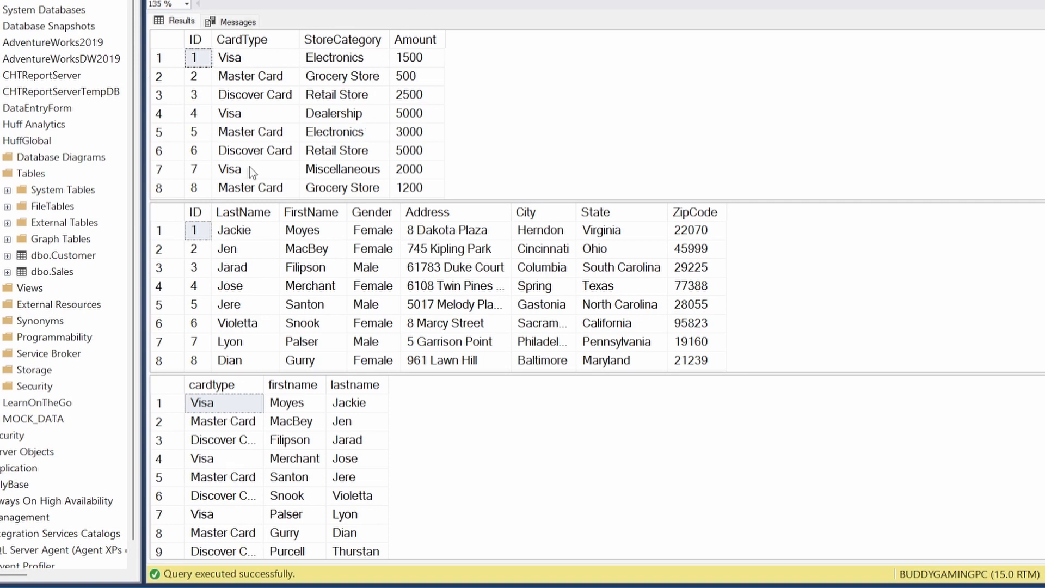
mouse_move(445, 80)
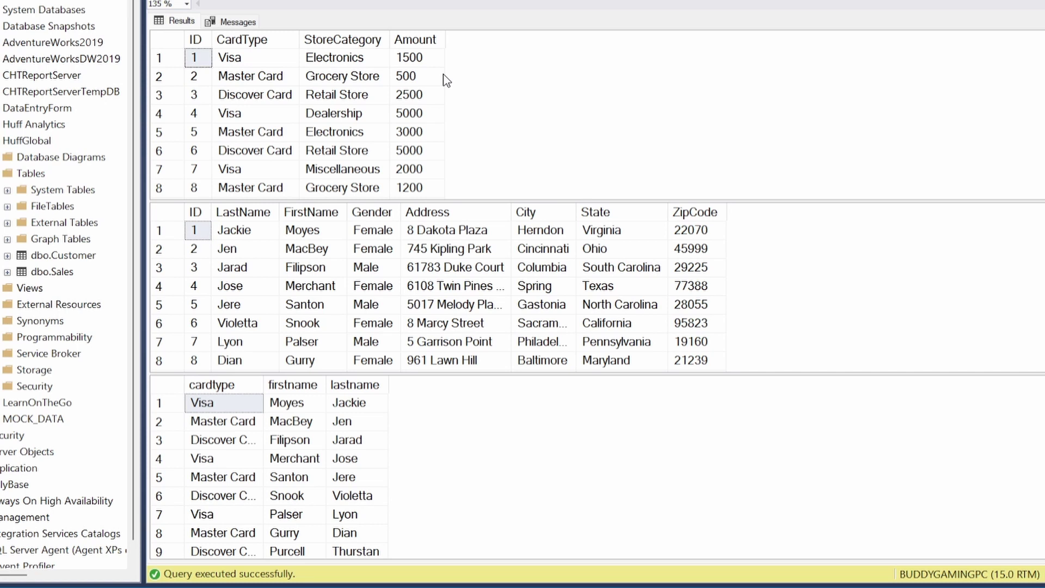
mouse_move(252, 260)
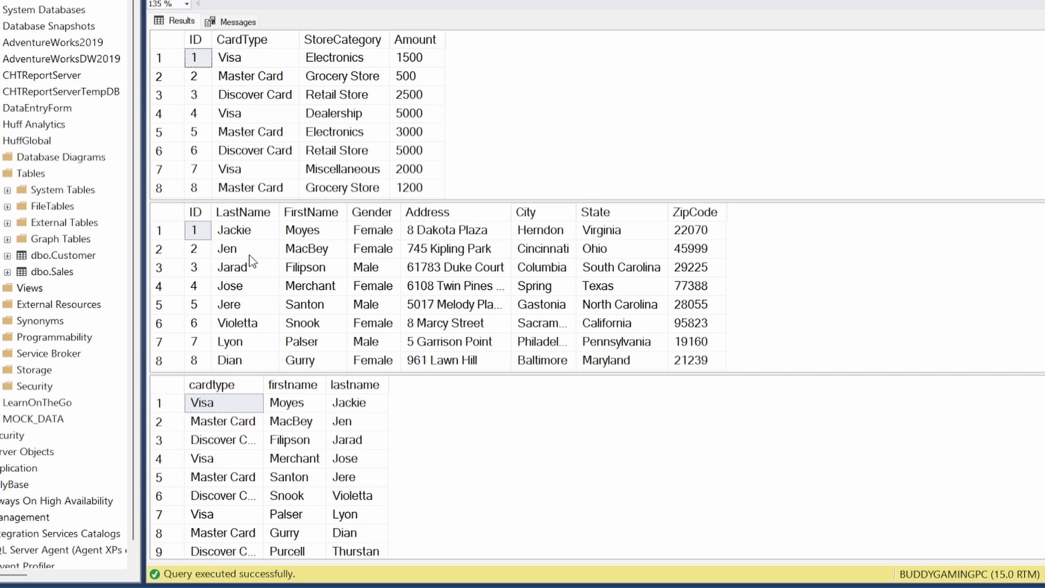
mouse_move(421, 261)
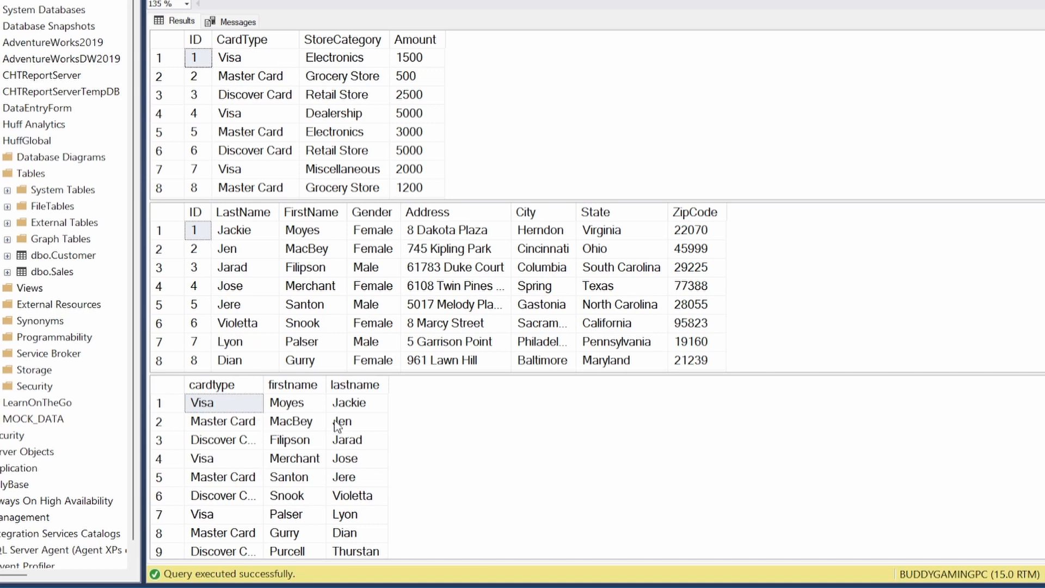
mouse_move(226, 424)
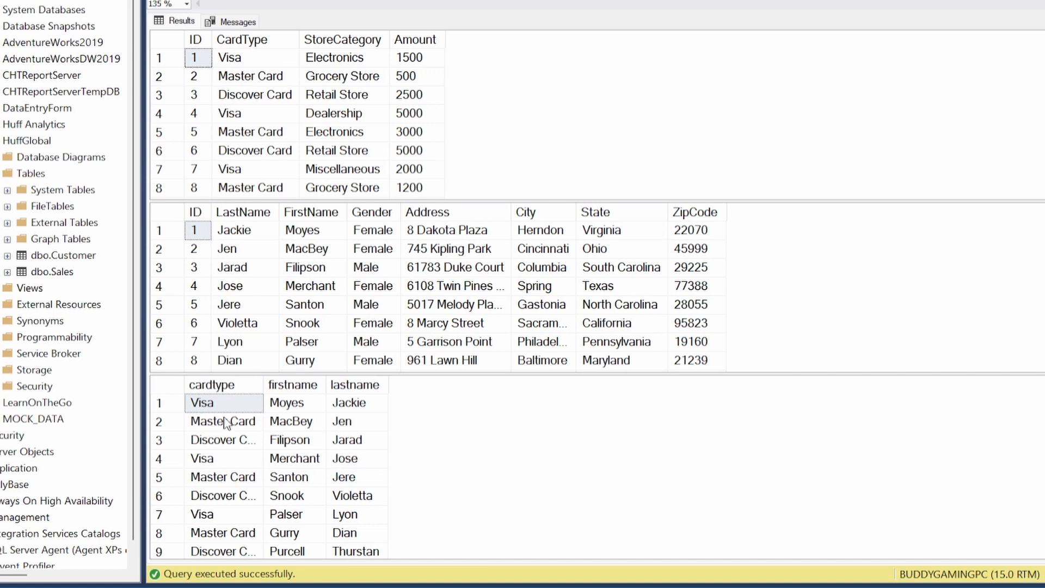
mouse_move(250, 81)
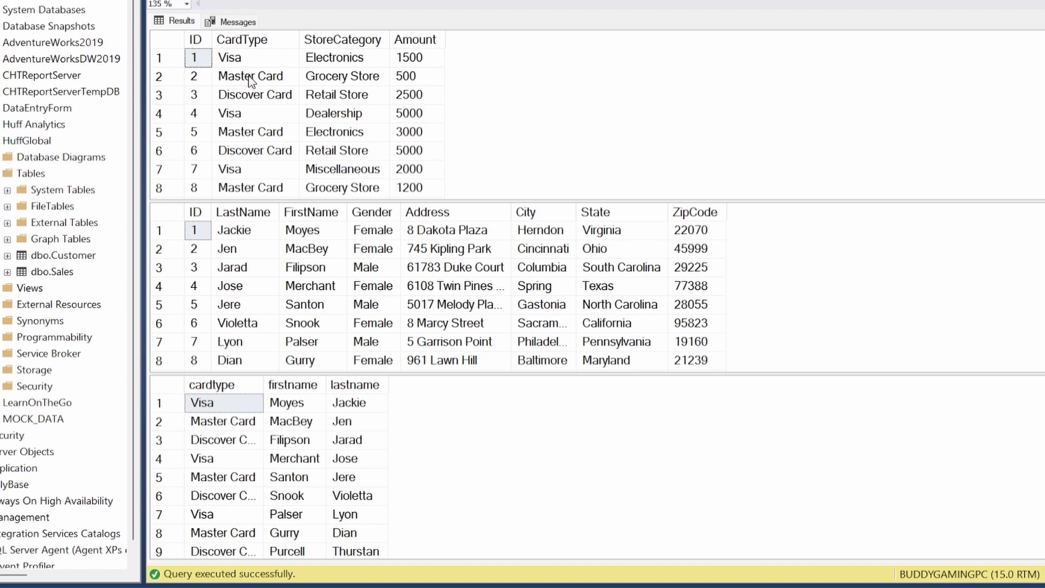
mouse_move(358, 413)
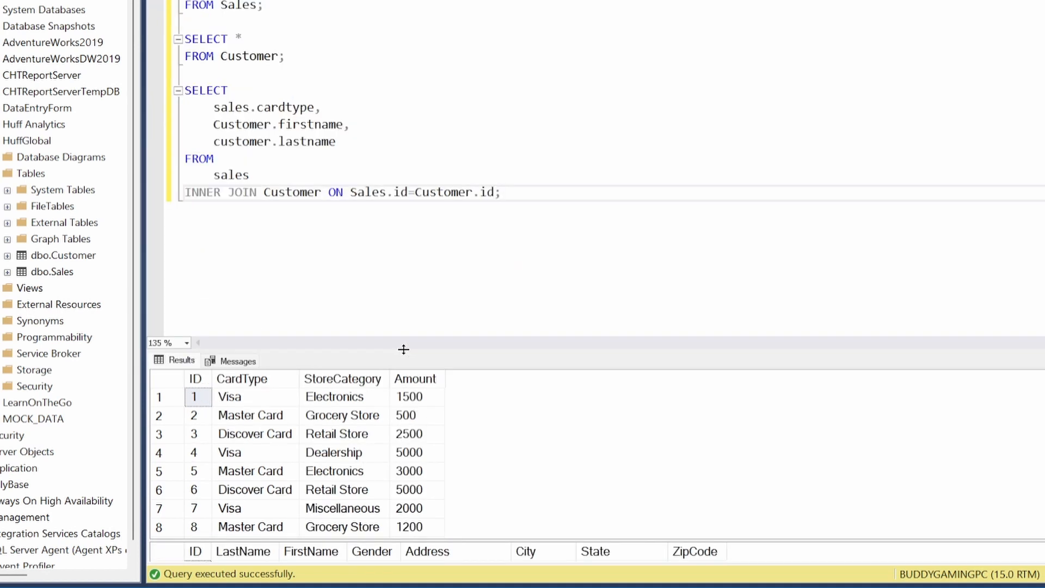
mouse_move(368, 156)
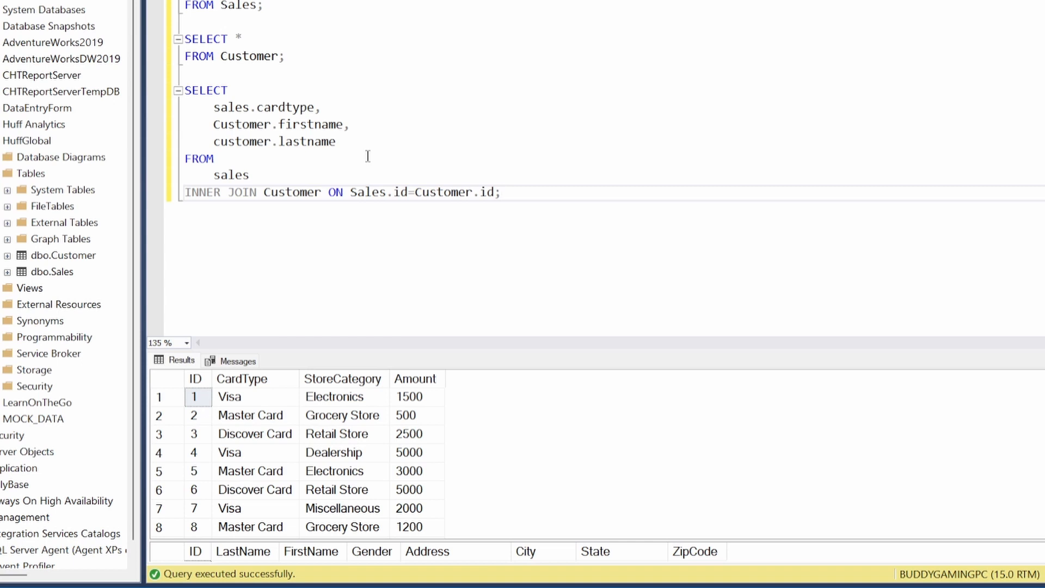
mouse_move(345, 147)
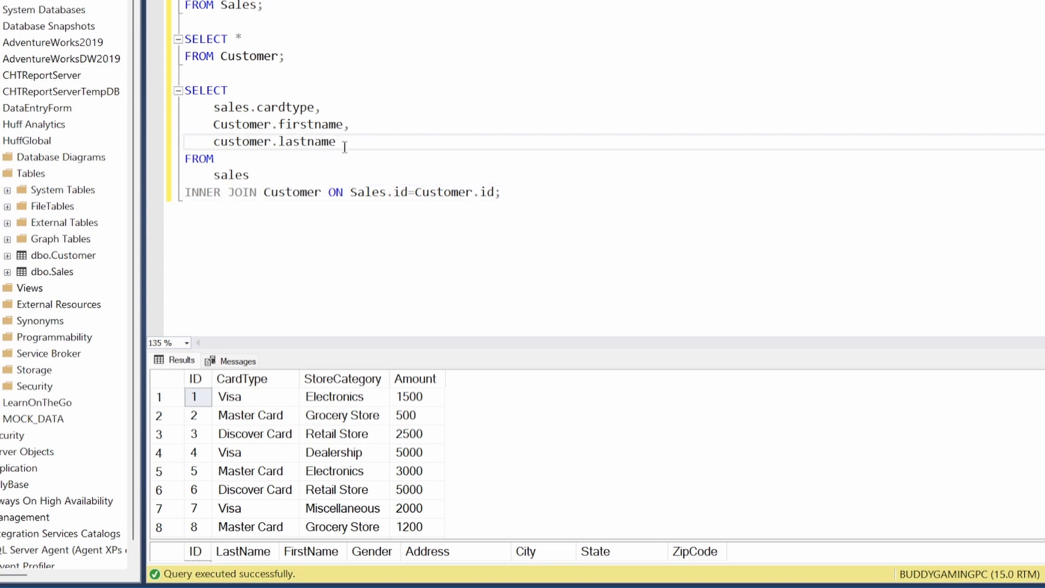
- Append sales.amount to the join query's column list
type(",")
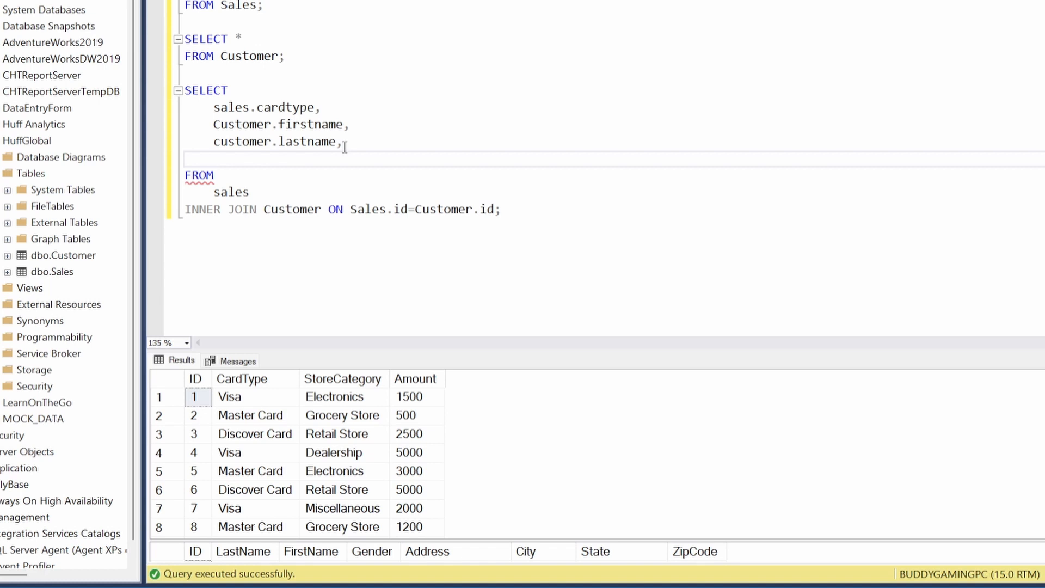
type("sales.")
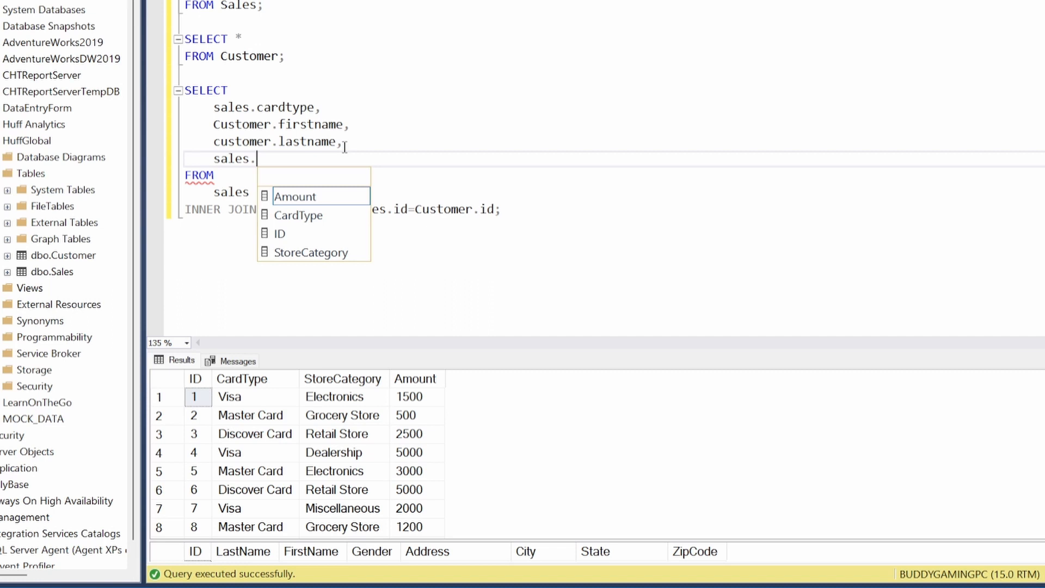
type("amount")
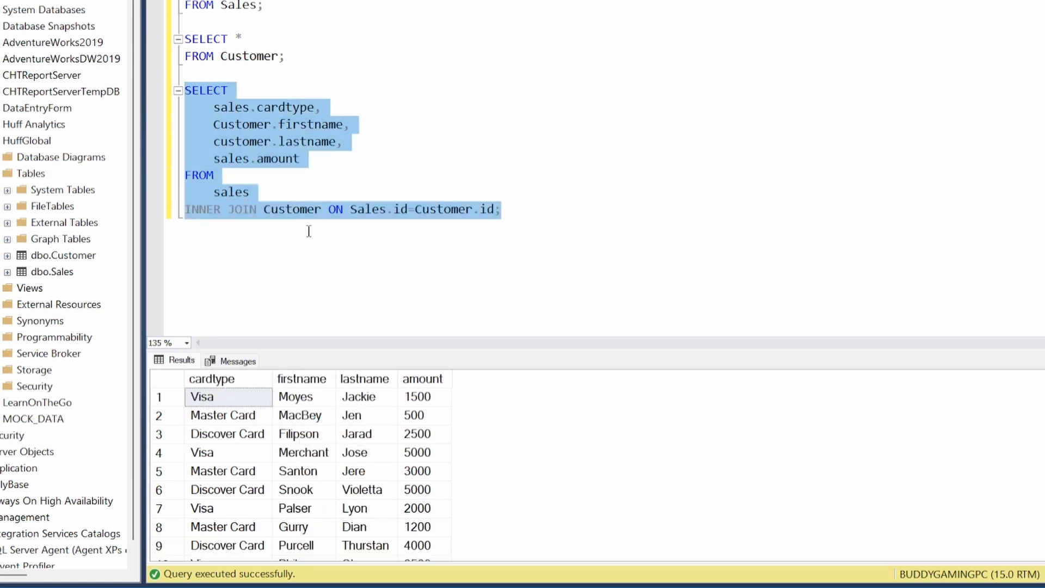
mouse_move(293, 160)
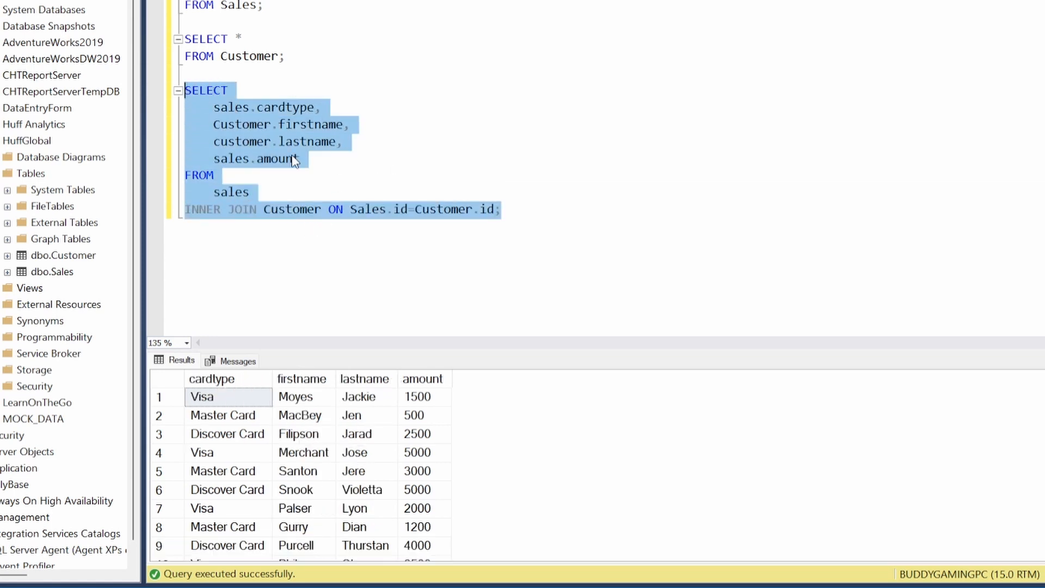
mouse_move(301, 164)
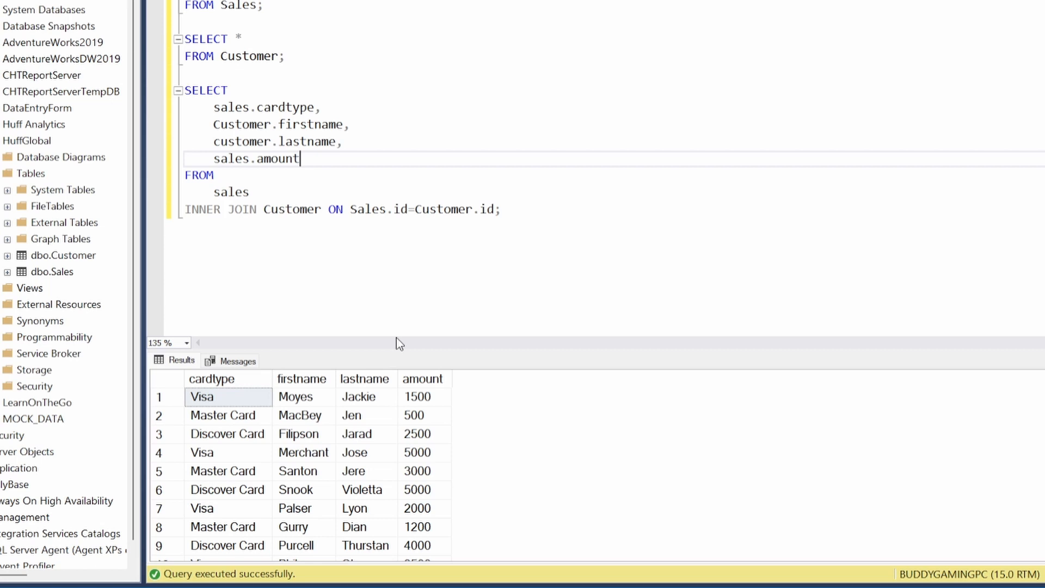
mouse_move(394, 415)
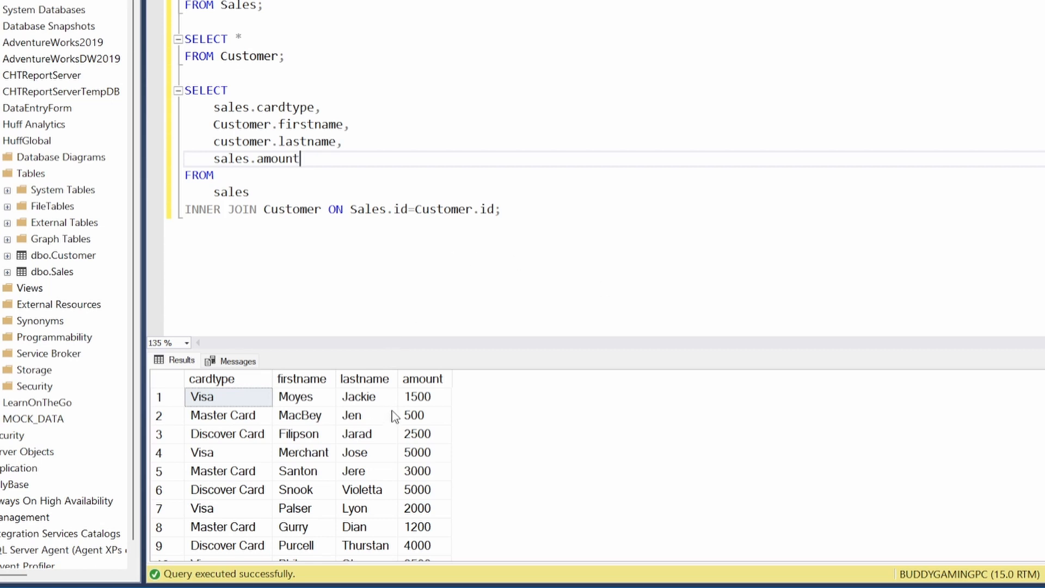
mouse_move(339, 156)
type("cus")
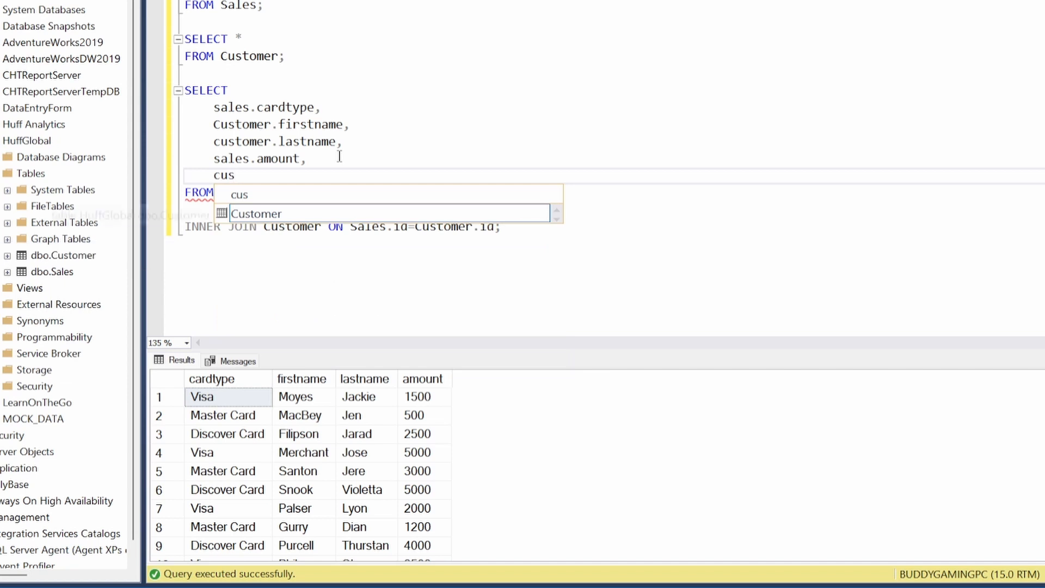
- Add customer.State to the column list and rerun the join to show a State column
type("tomer.")
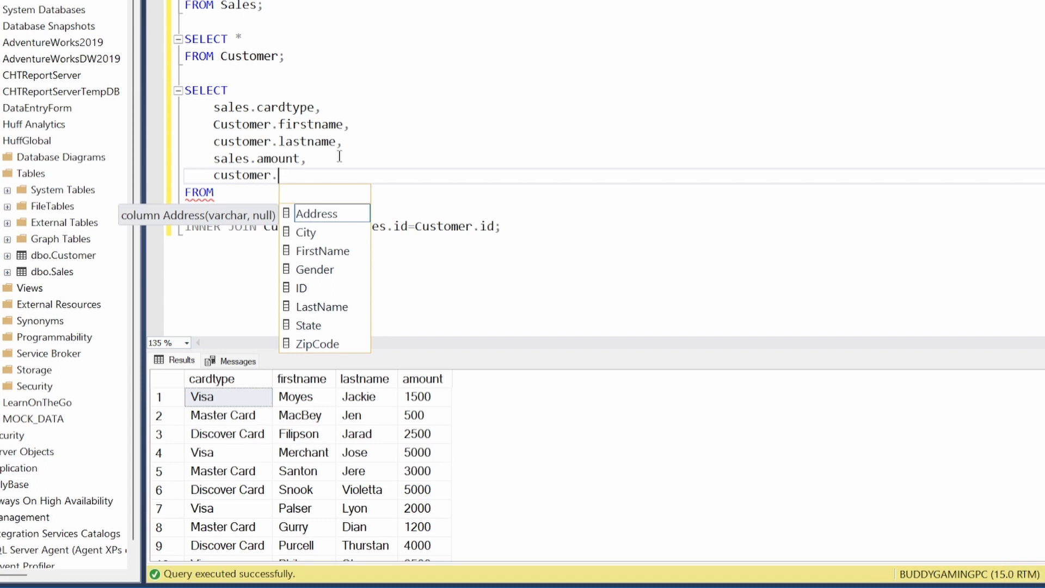
mouse_move(314, 348)
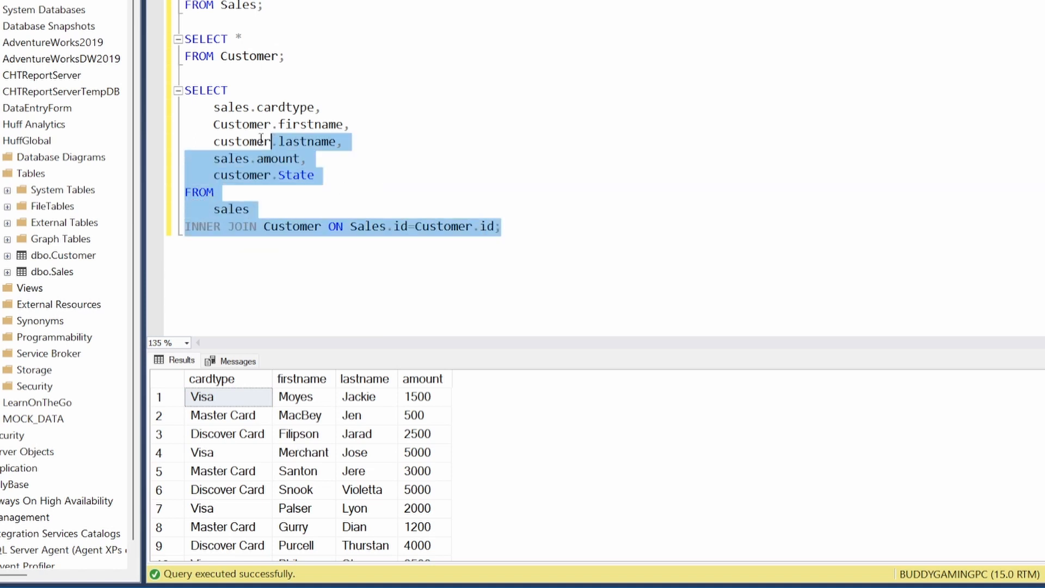
key("F5")
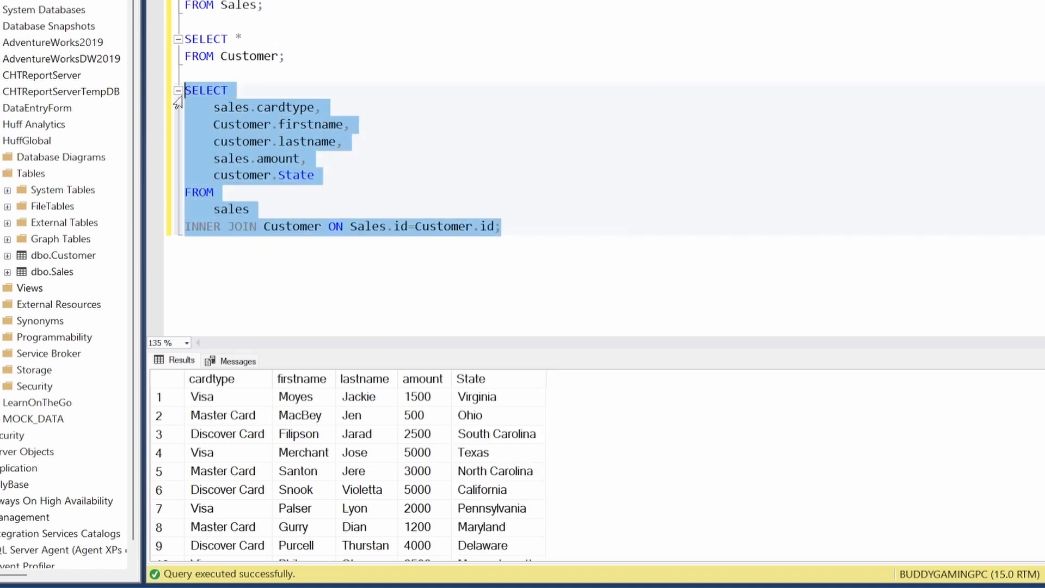
left_click(228, 396)
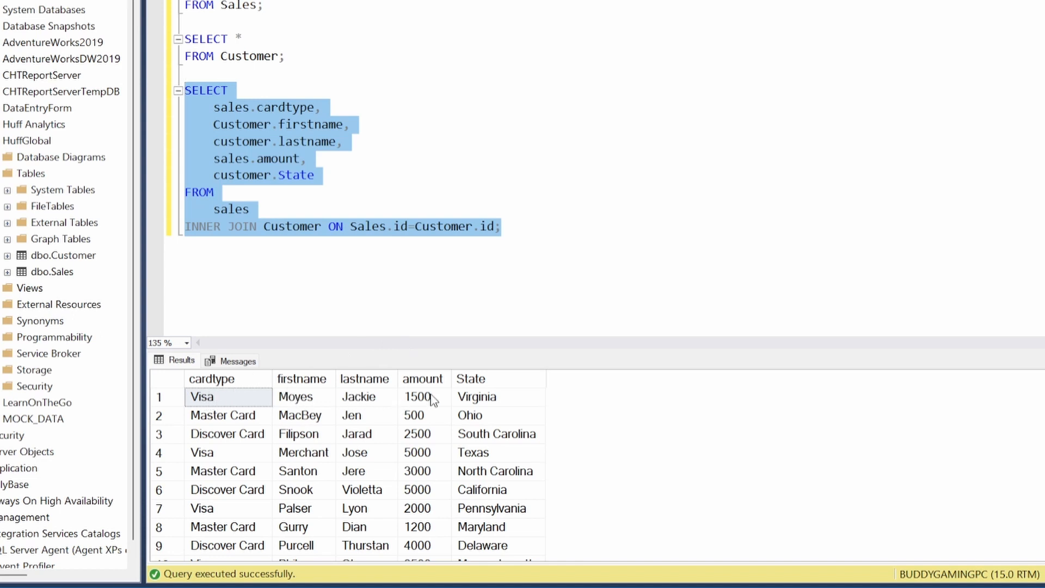
mouse_move(493, 400)
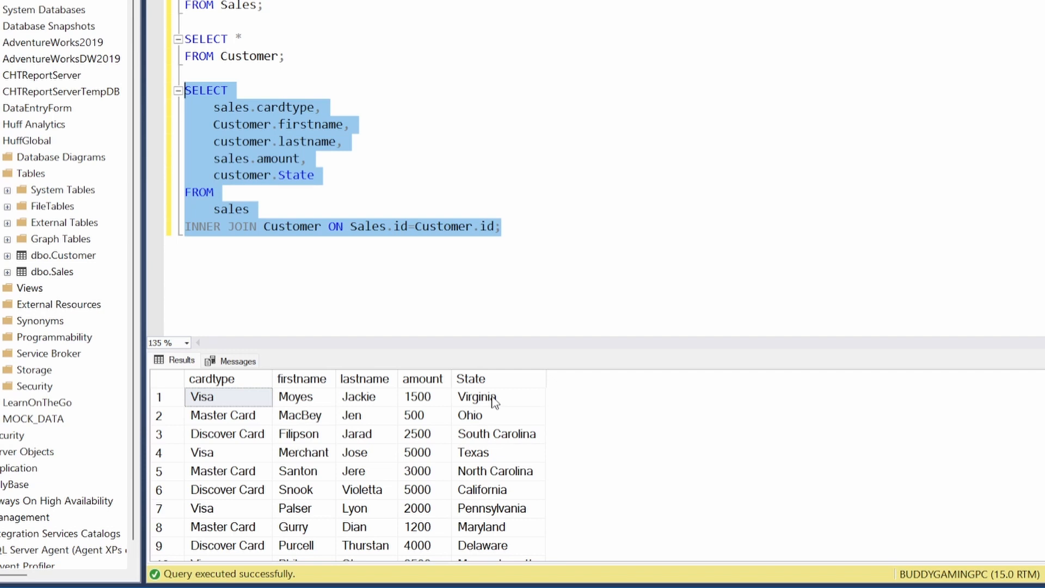
mouse_move(483, 387)
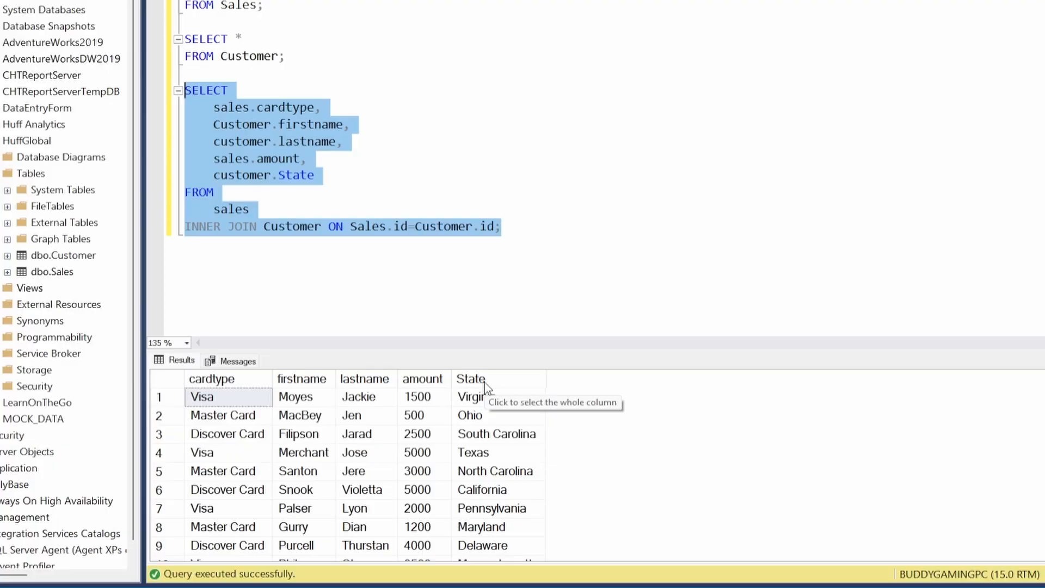